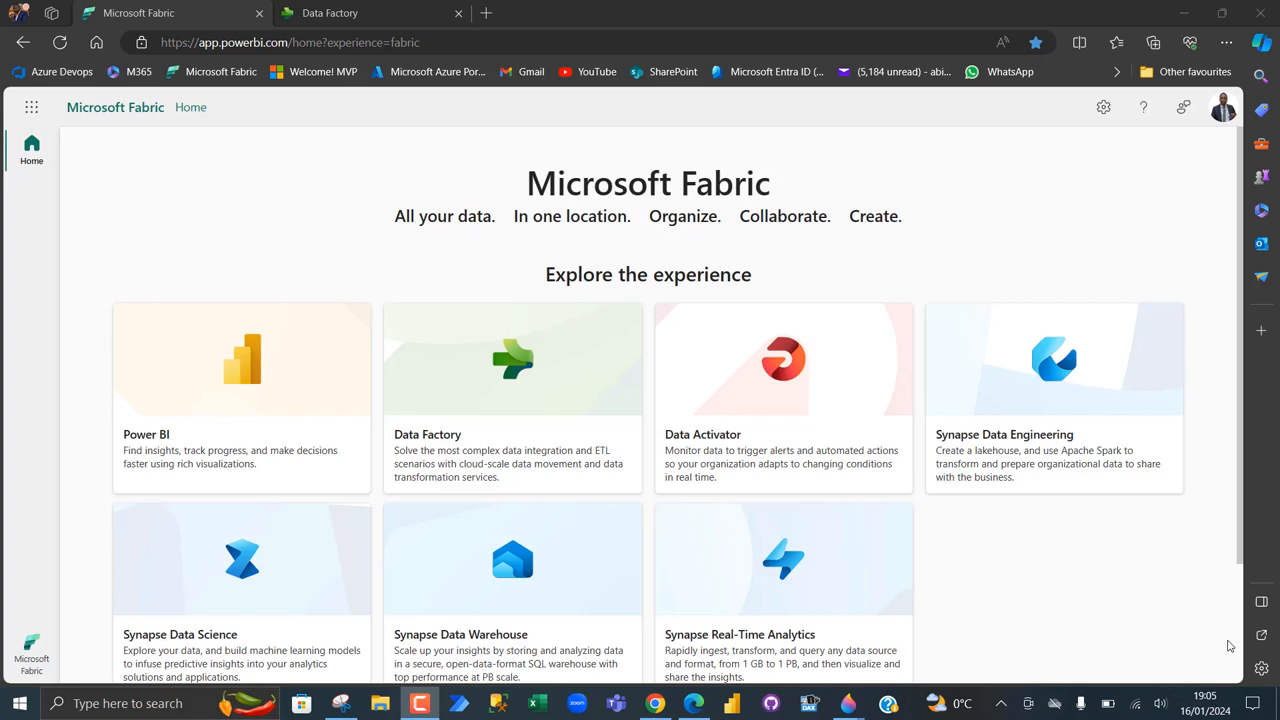
{"action": "mouse_move", "coordinate": [1028, 652]}
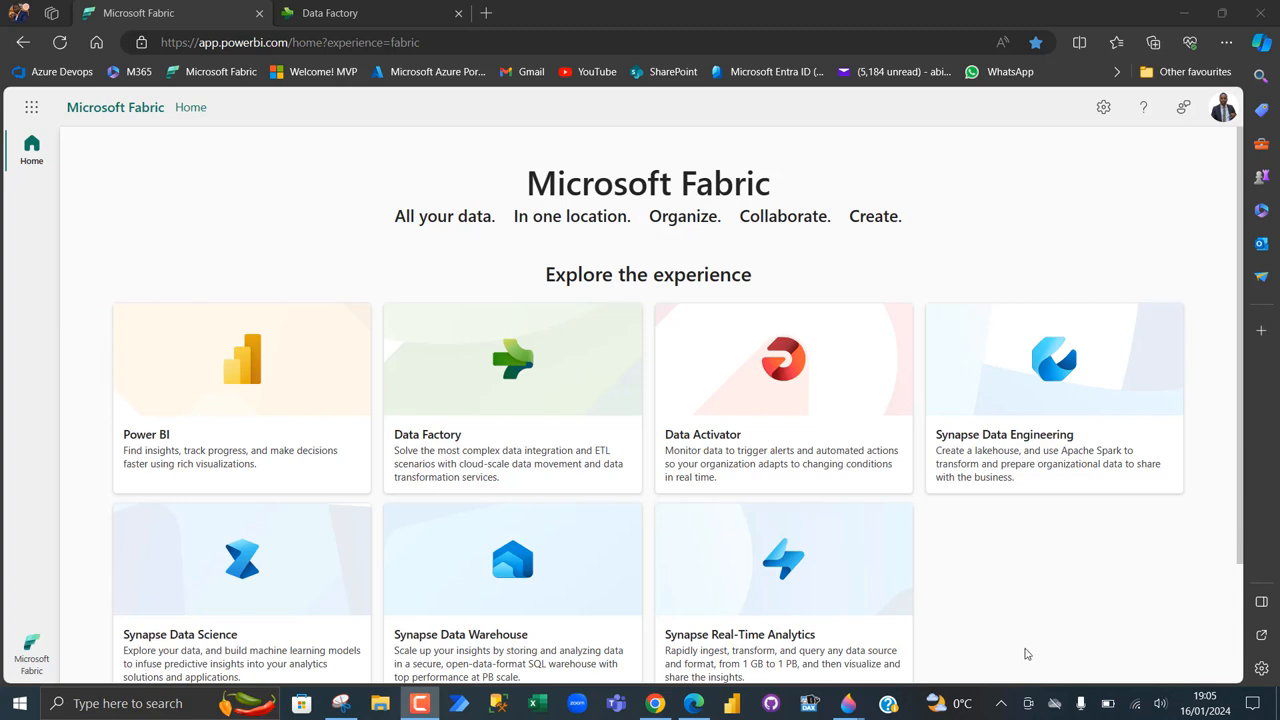
{"action": "mouse_move", "coordinate": [280, 386]}
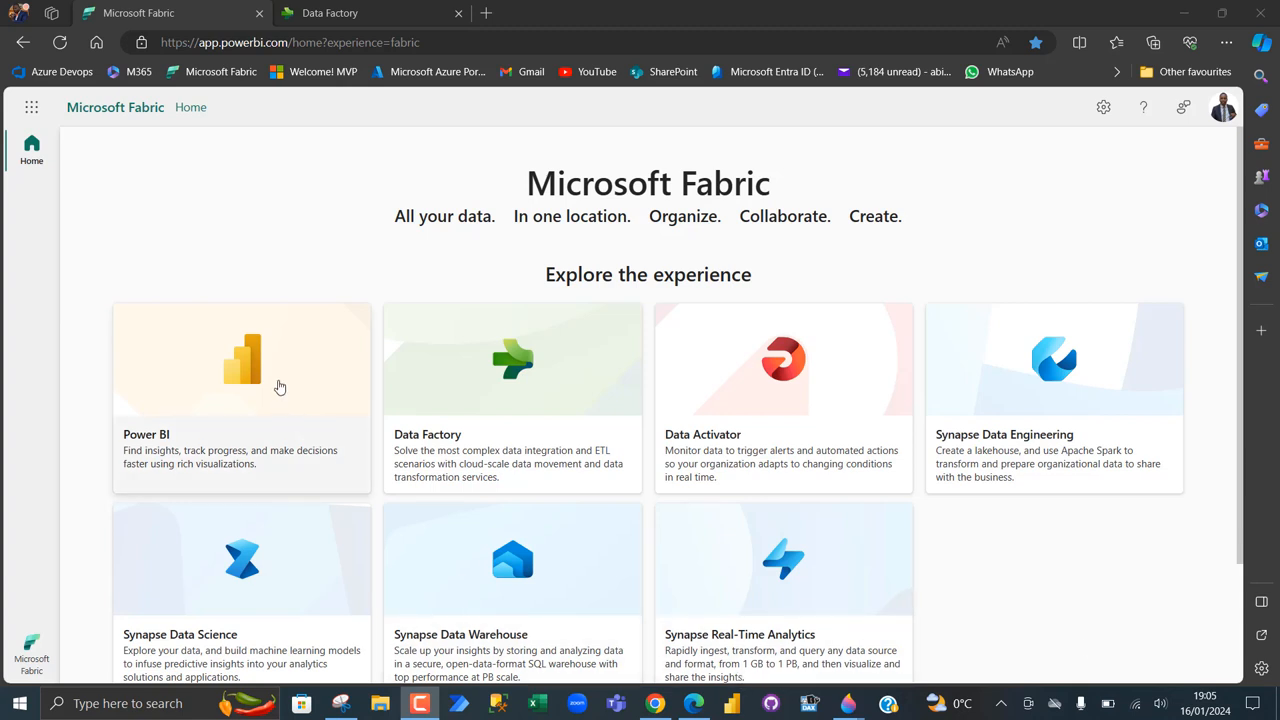
{"action": "mouse_move", "coordinate": [504, 368]}
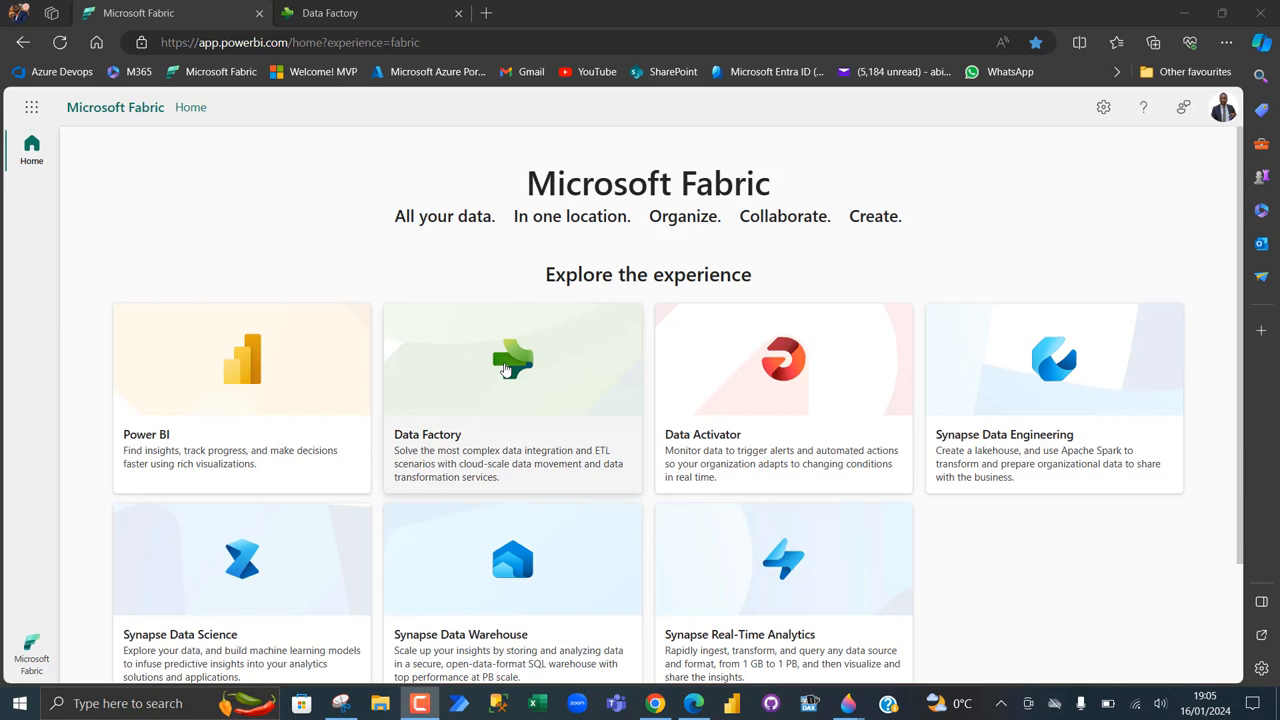
{"action": "mouse_move", "coordinate": [498, 420]}
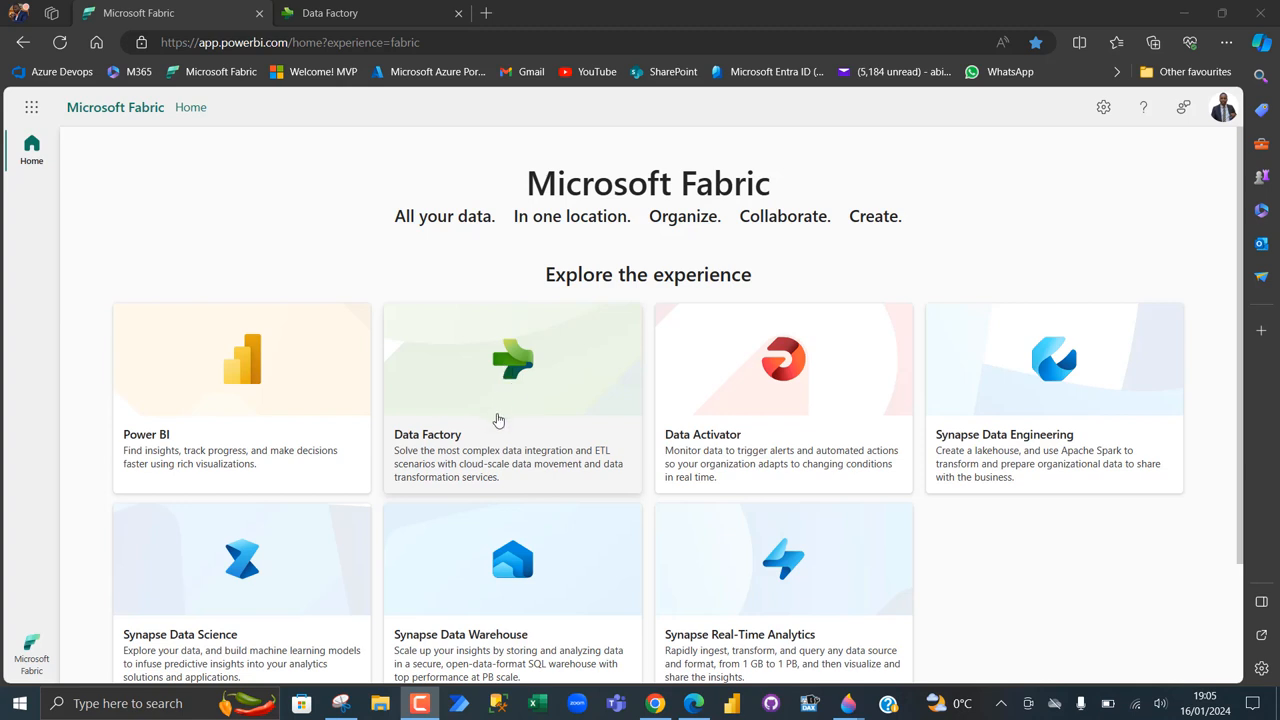
{"action": "mouse_move", "coordinate": [500, 464]}
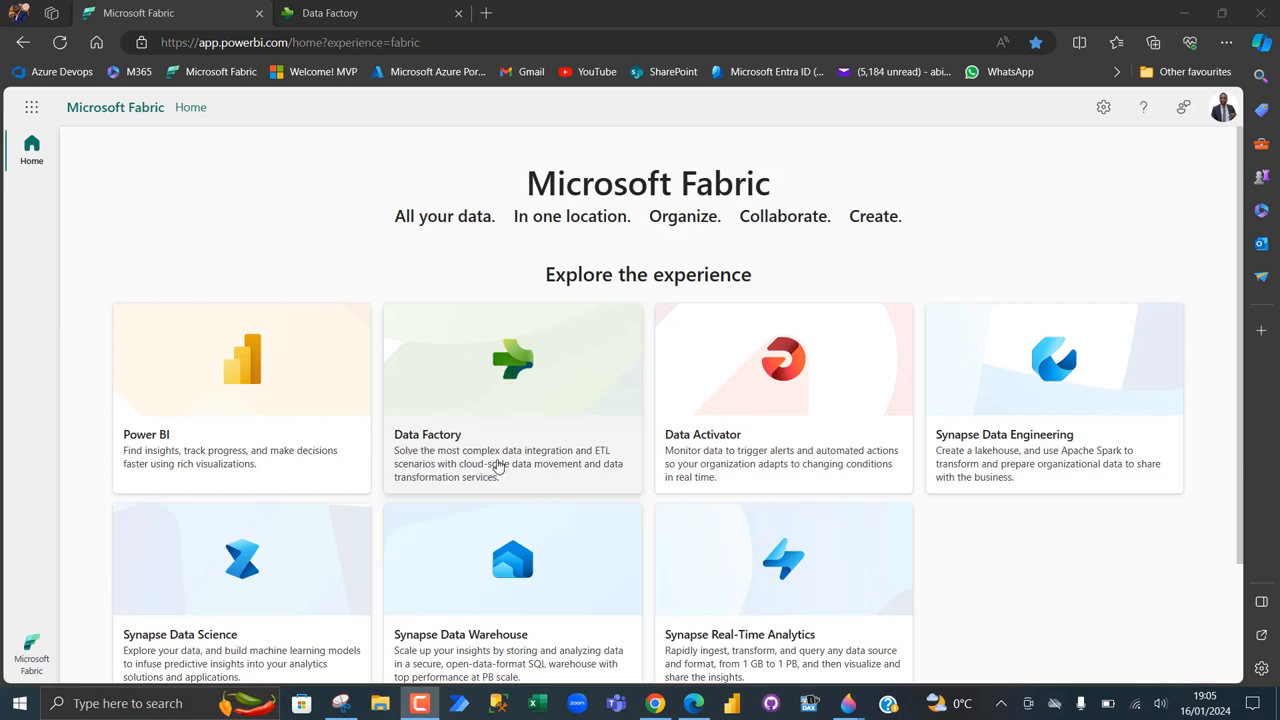
{"action": "mouse_move", "coordinate": [508, 468]}
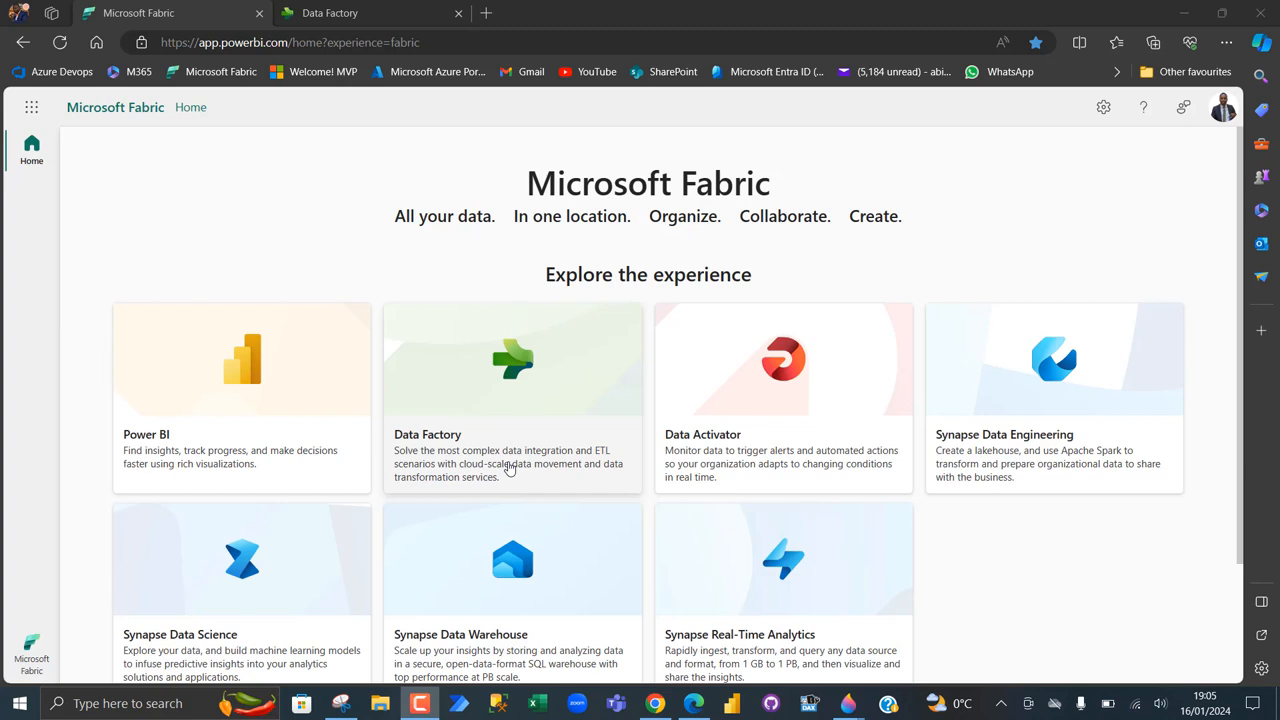
{"action": "mouse_move", "coordinate": [548, 476]}
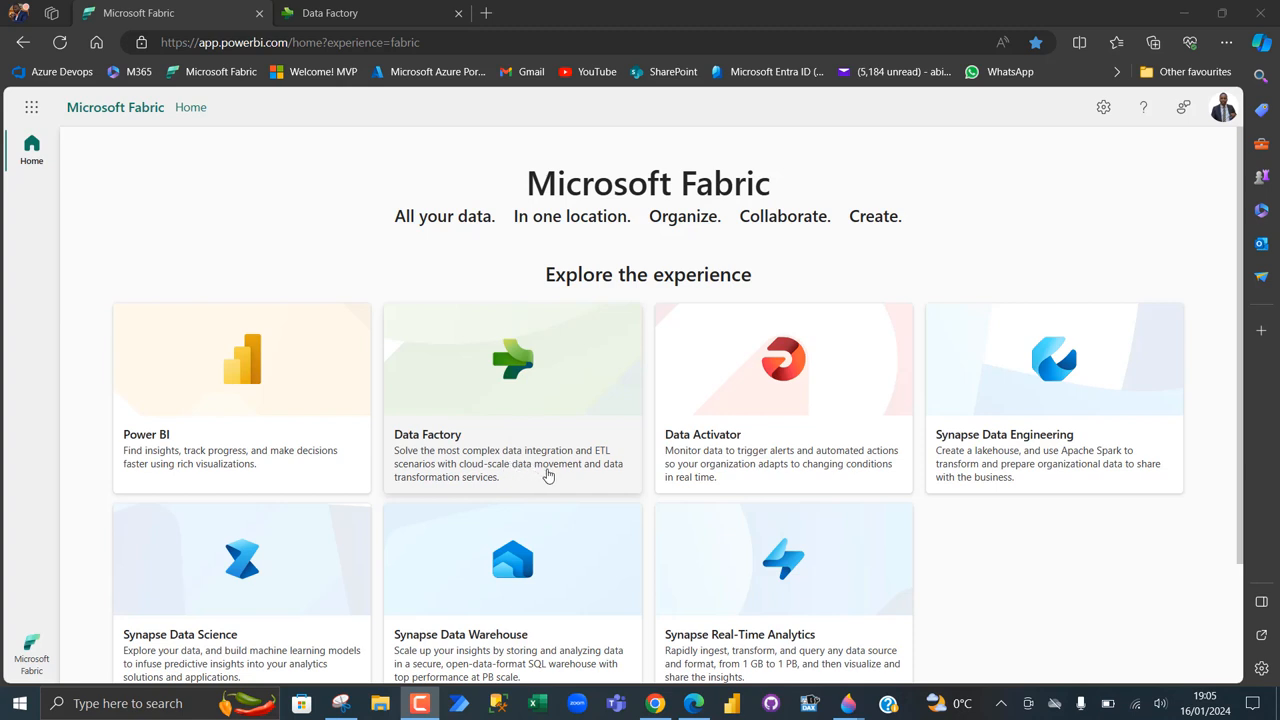
{"action": "mouse_move", "coordinate": [524, 474]}
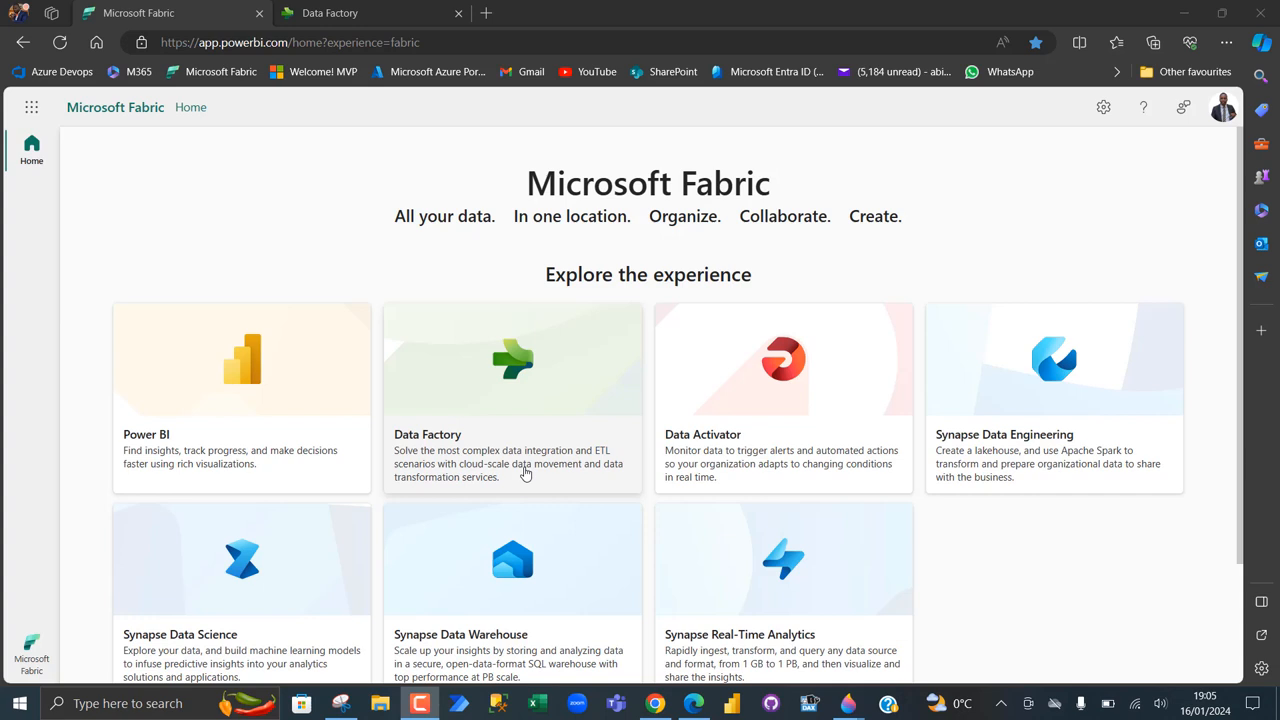
{"action": "mouse_move", "coordinate": [510, 452]}
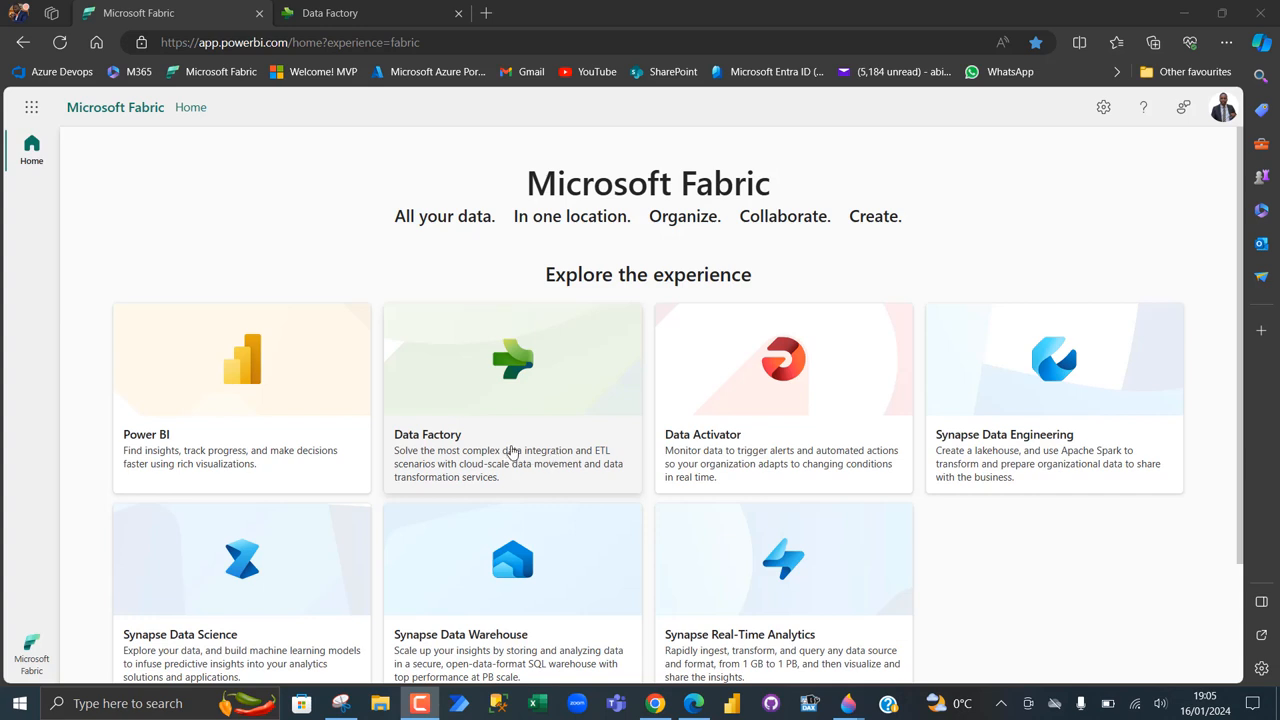
{"action": "mouse_move", "coordinate": [290, 508]}
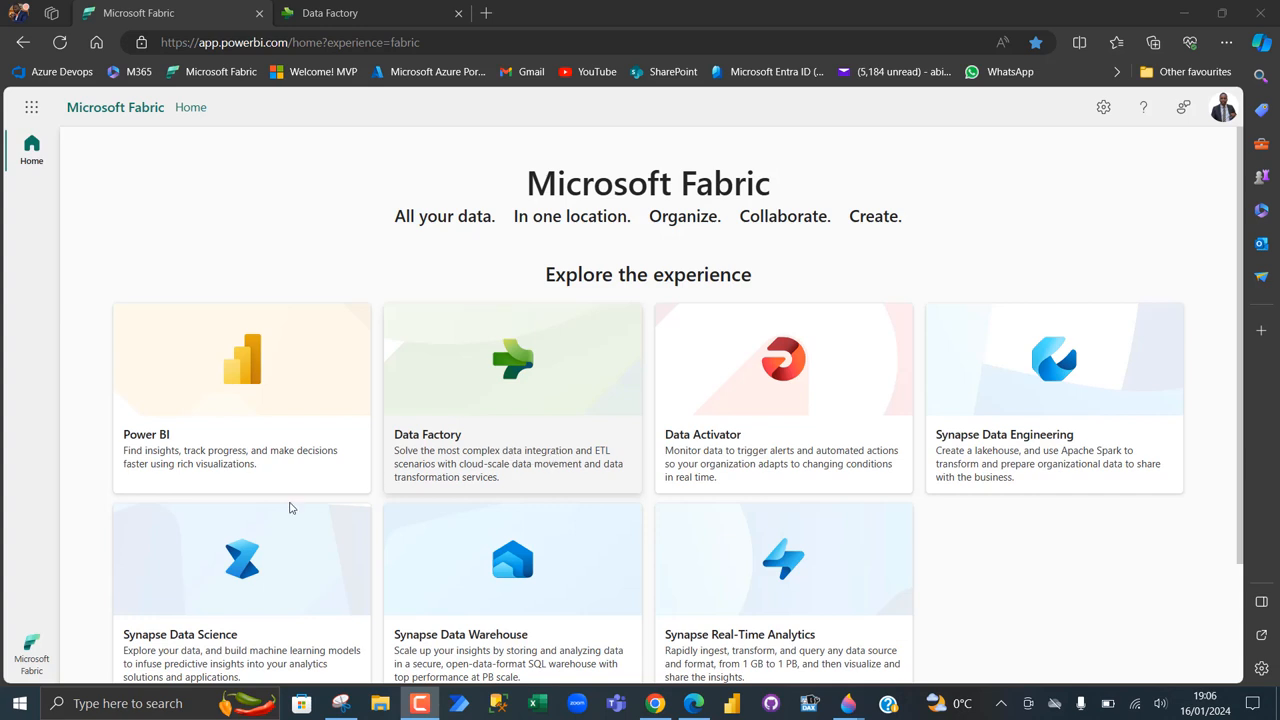
{"action": "mouse_move", "coordinate": [190, 572]}
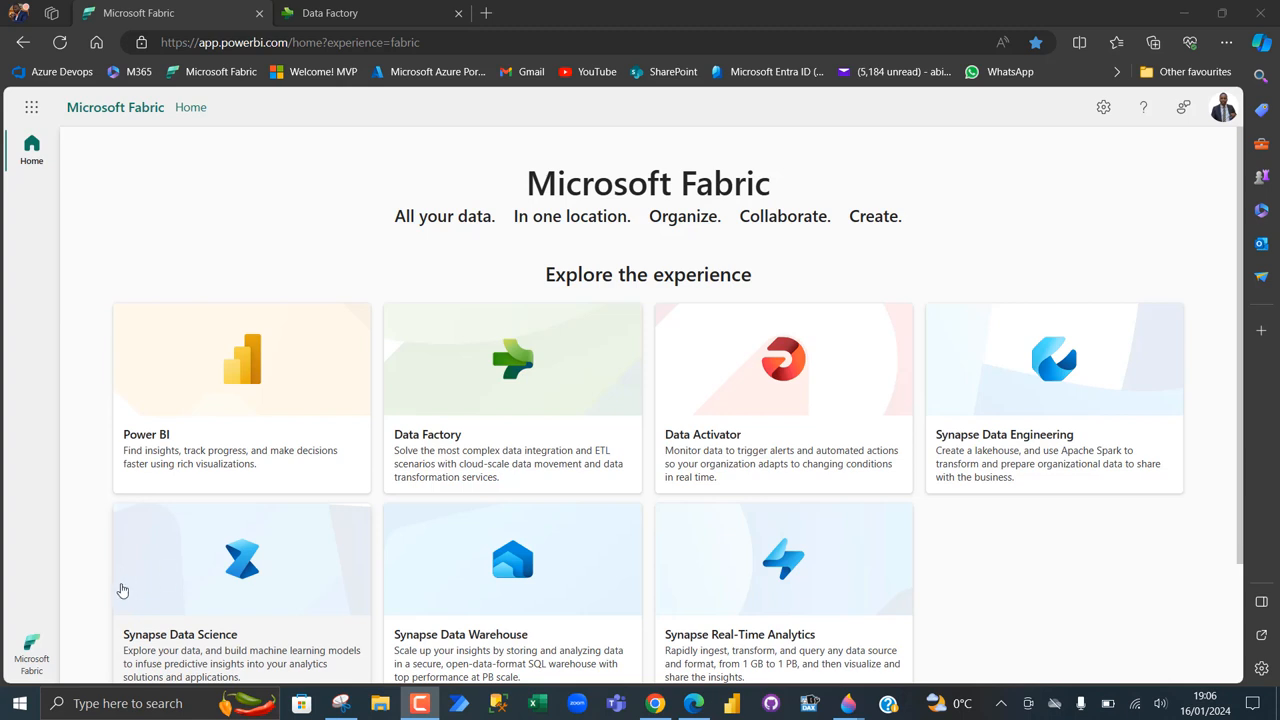
{"action": "mouse_move", "coordinate": [448, 184]}
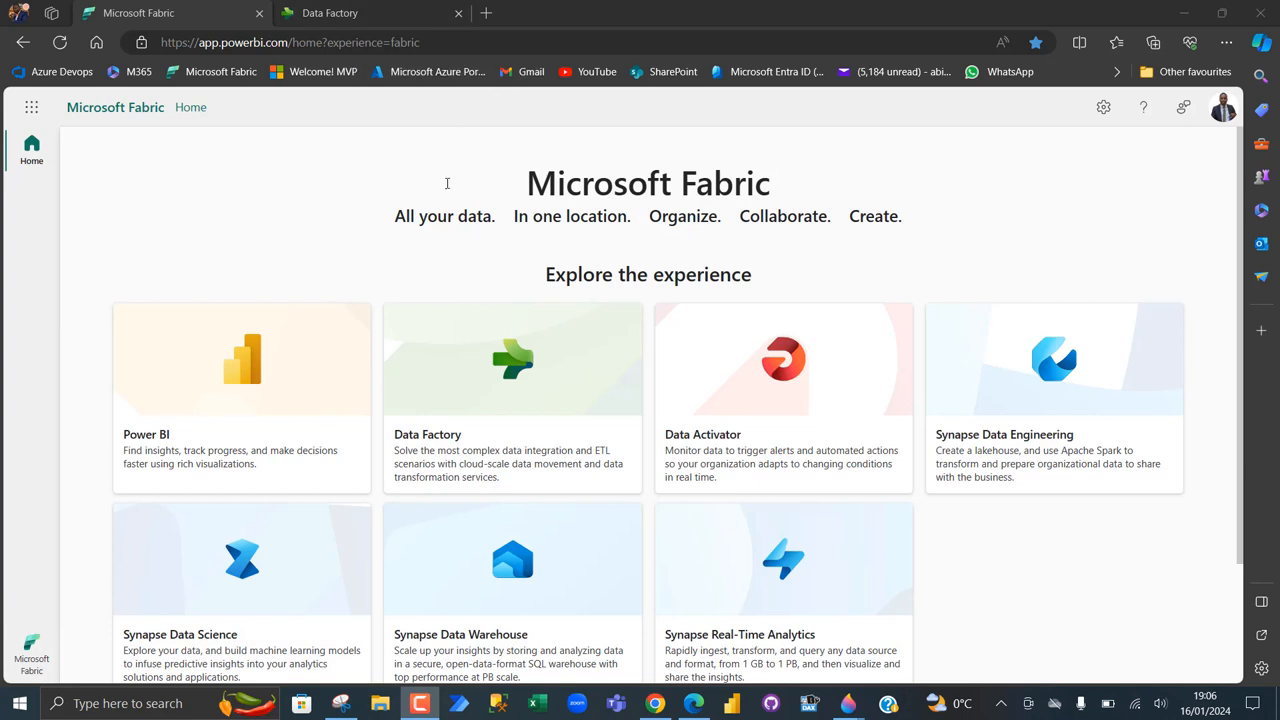
{"action": "mouse_move", "coordinate": [40, 606]}
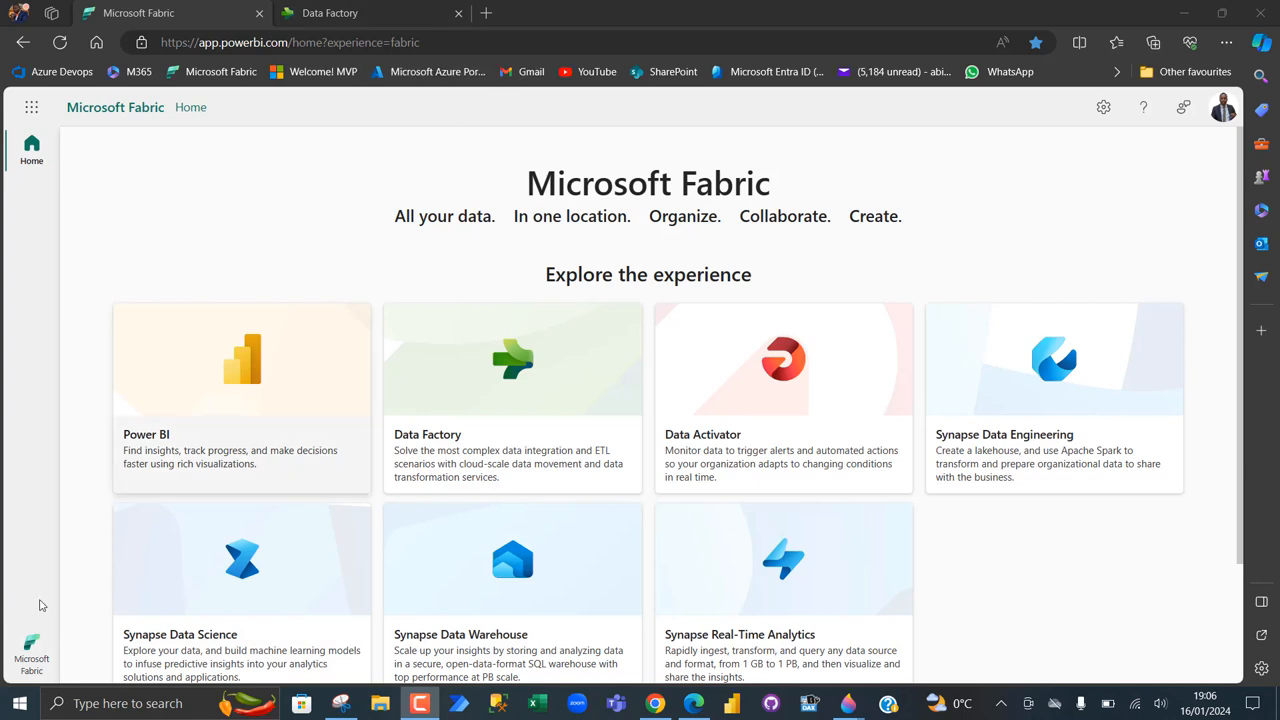
{"action": "mouse_move", "coordinate": [372, 364]}
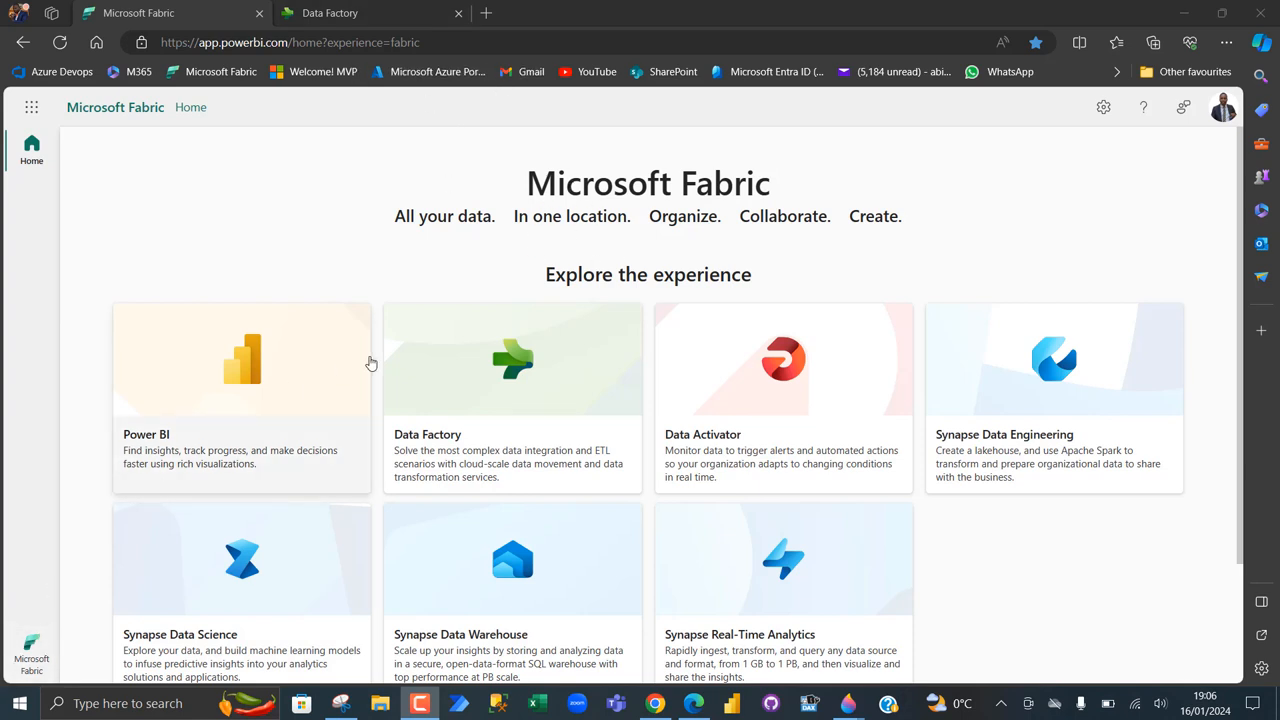
{"action": "mouse_move", "coordinate": [1104, 108]}
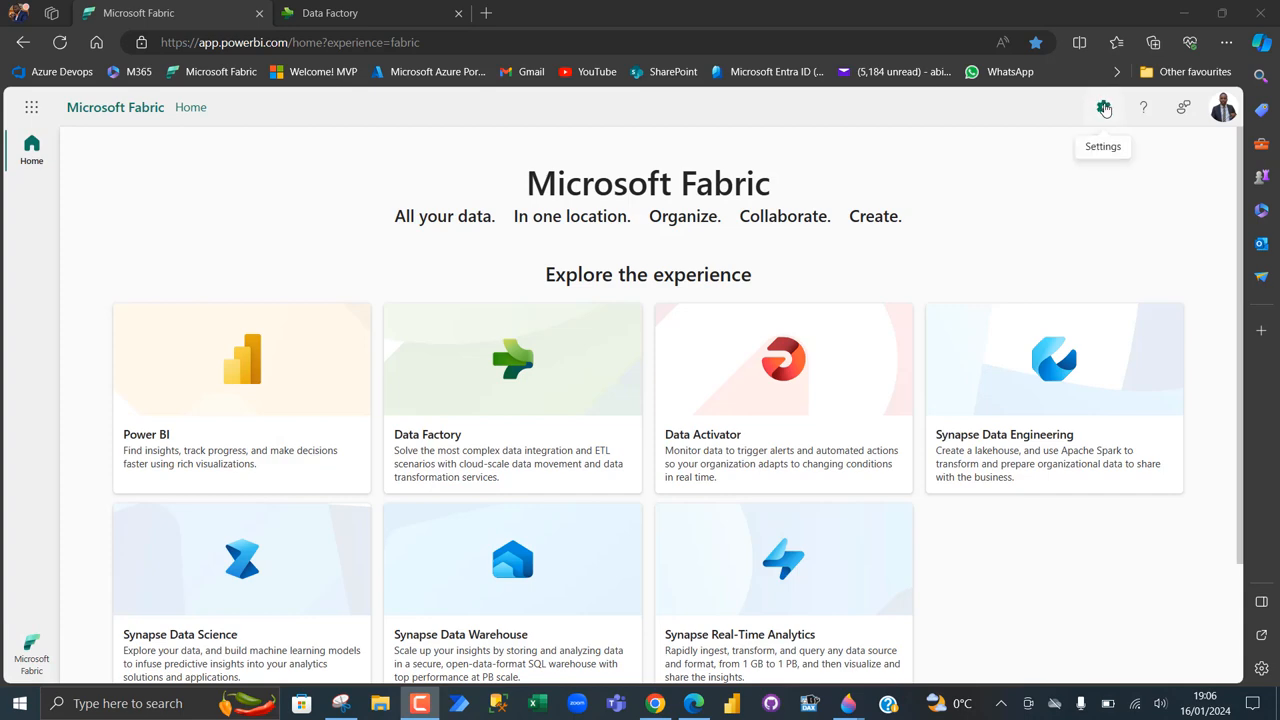
Step: Go from the gear Settings panel into the Admin portal's tenant settings
{"action": "left_click", "coordinate": [1100, 108]}
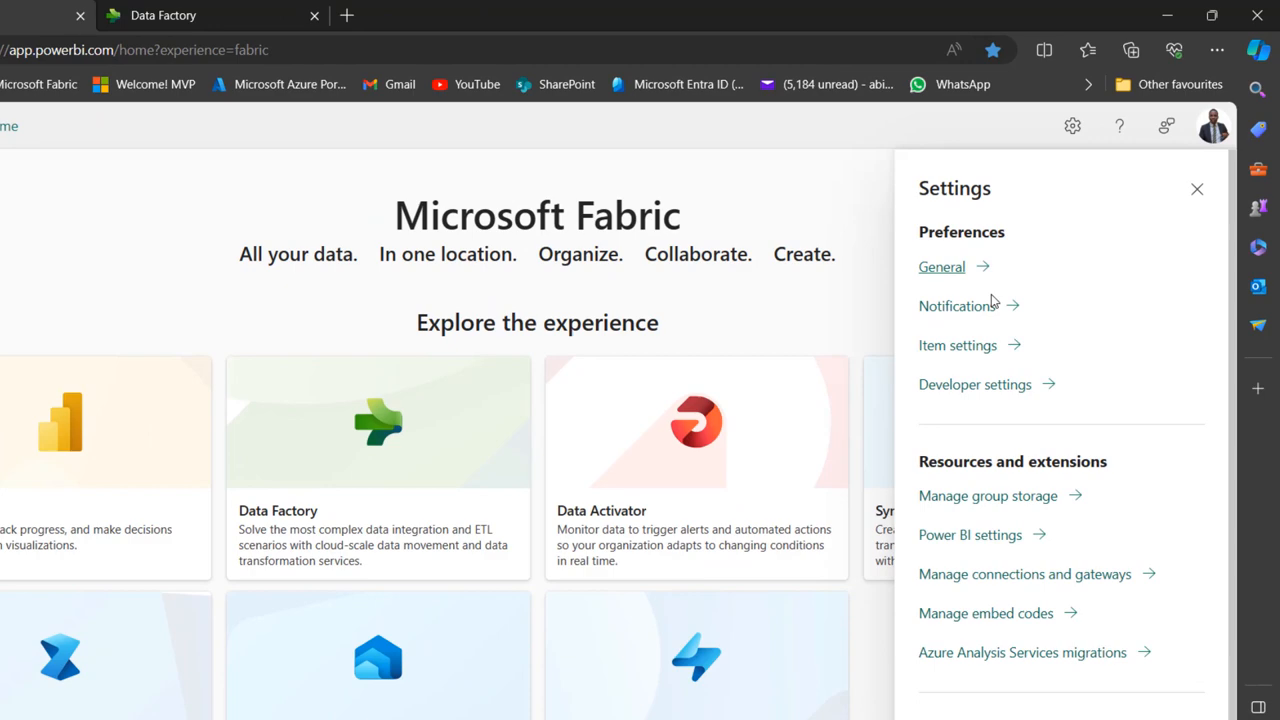
{"action": "mouse_move", "coordinate": [1050, 482]}
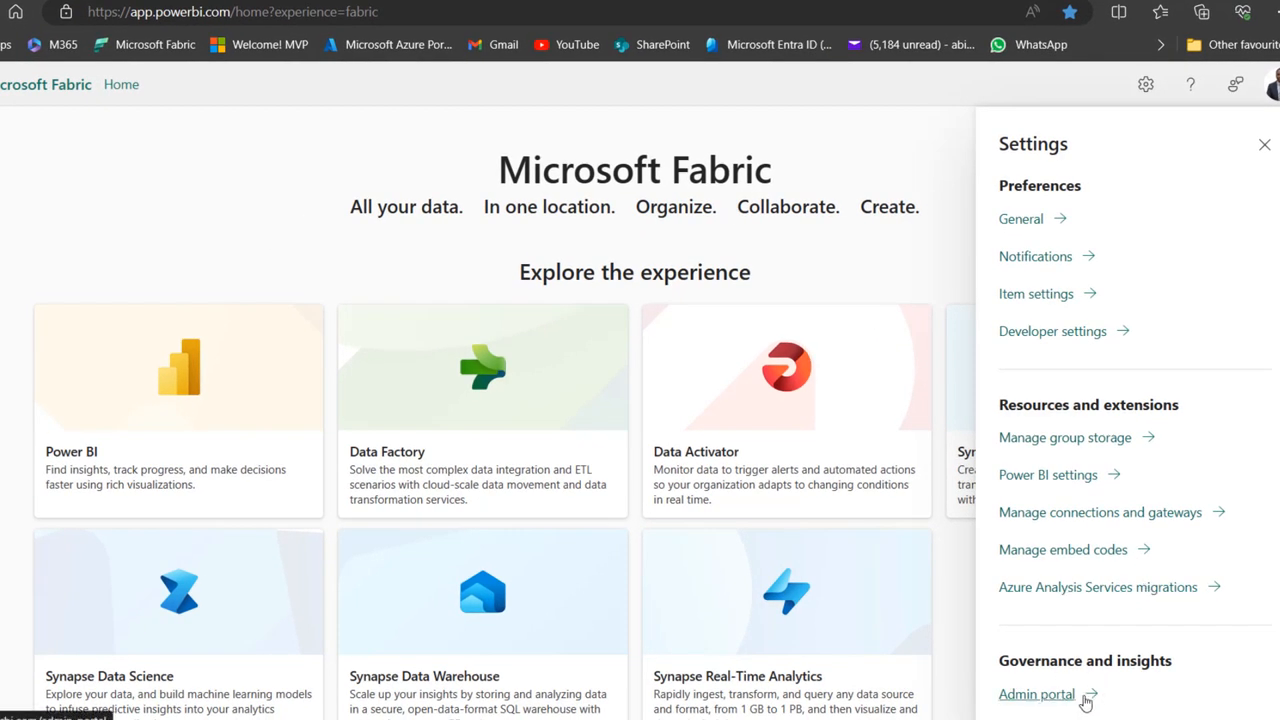
{"action": "mouse_move", "coordinate": [1088, 696]}
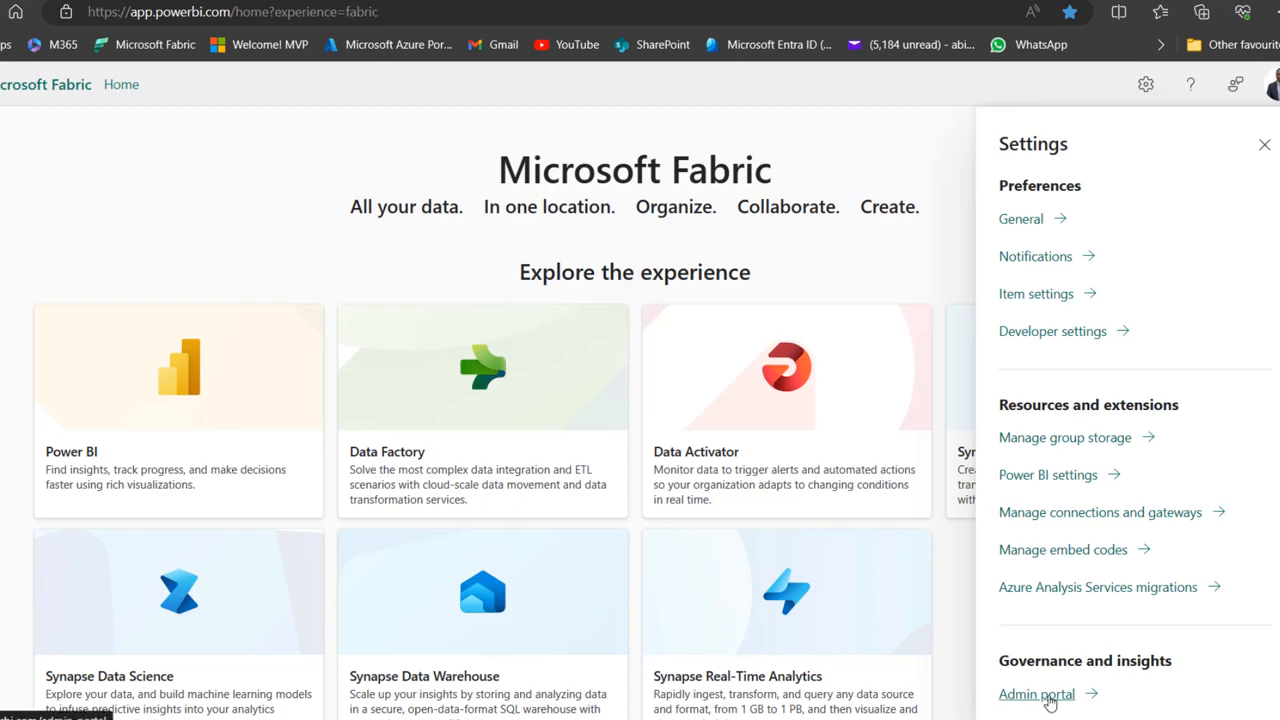
{"action": "left_click", "coordinate": [1036, 694]}
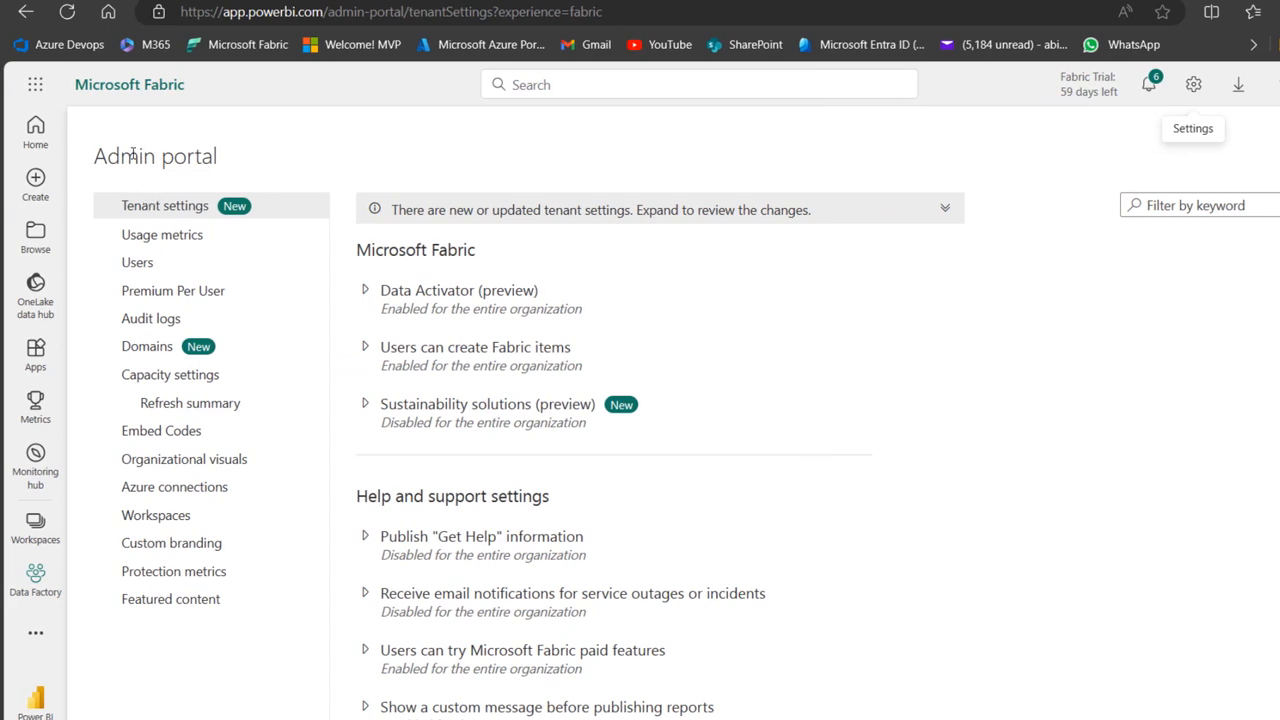
{"action": "mouse_move", "coordinate": [172, 216]}
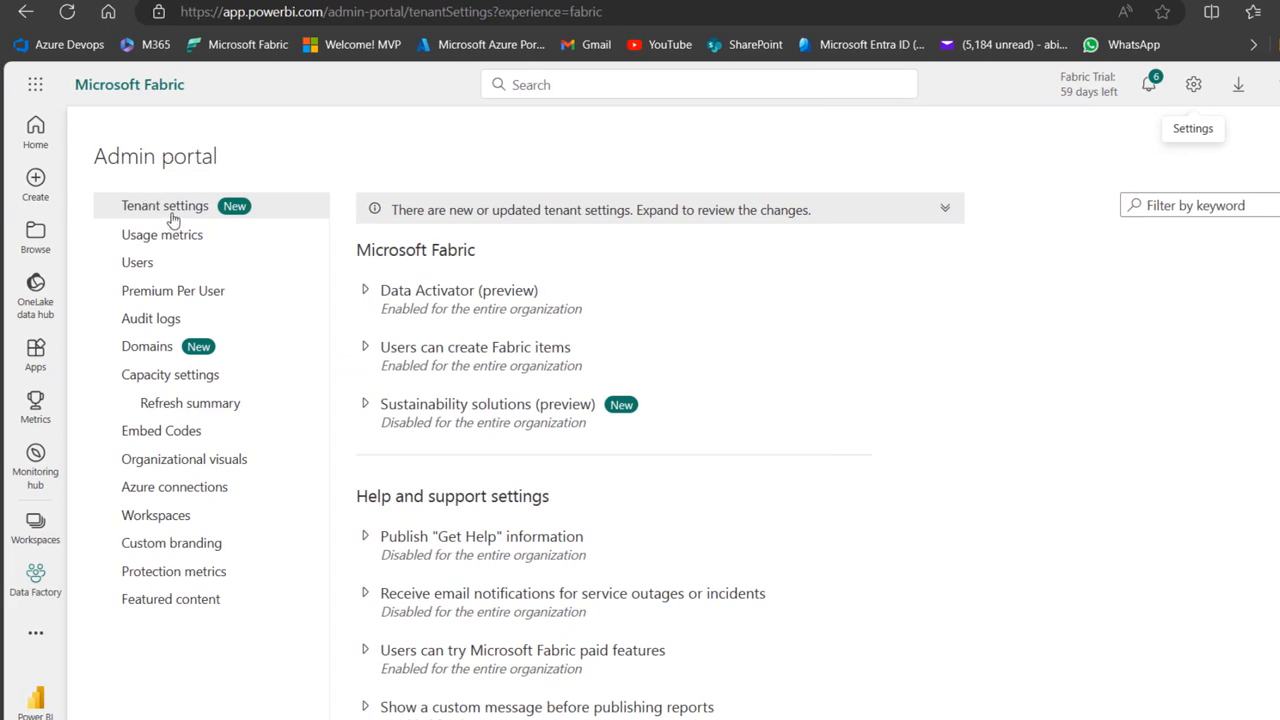
{"action": "mouse_move", "coordinate": [162, 234]}
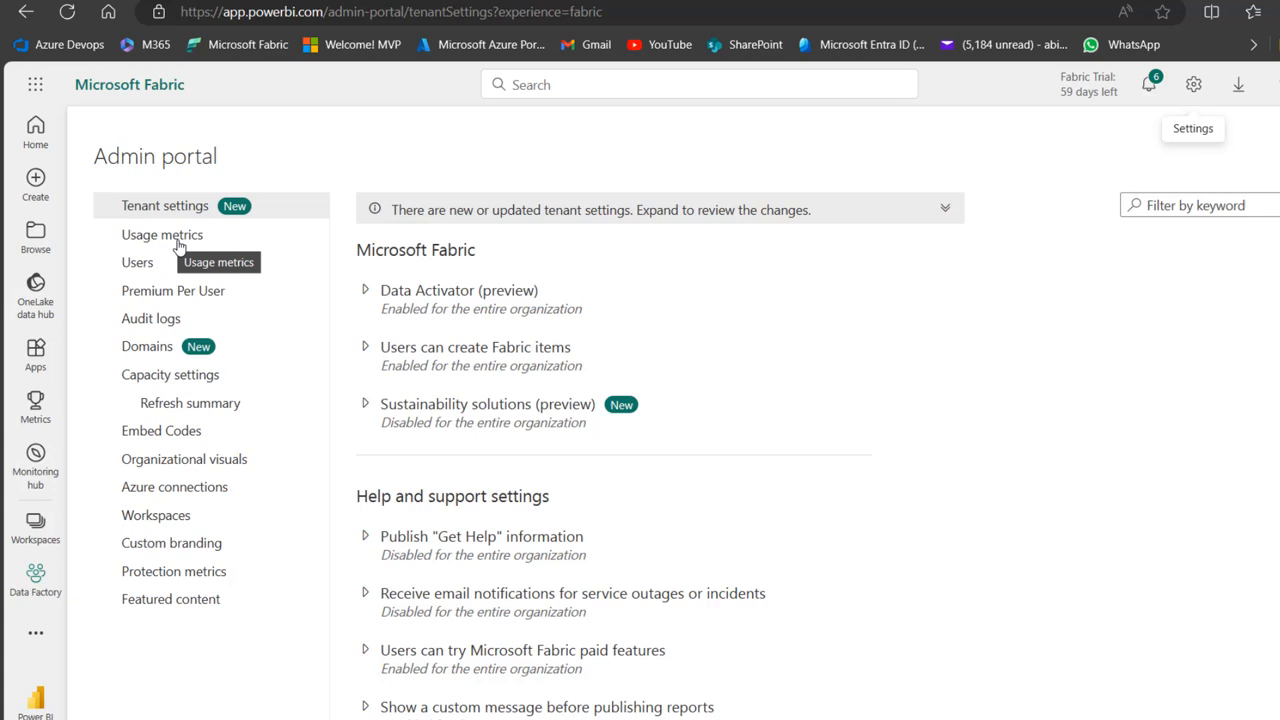
{"action": "mouse_move", "coordinate": [158, 488]}
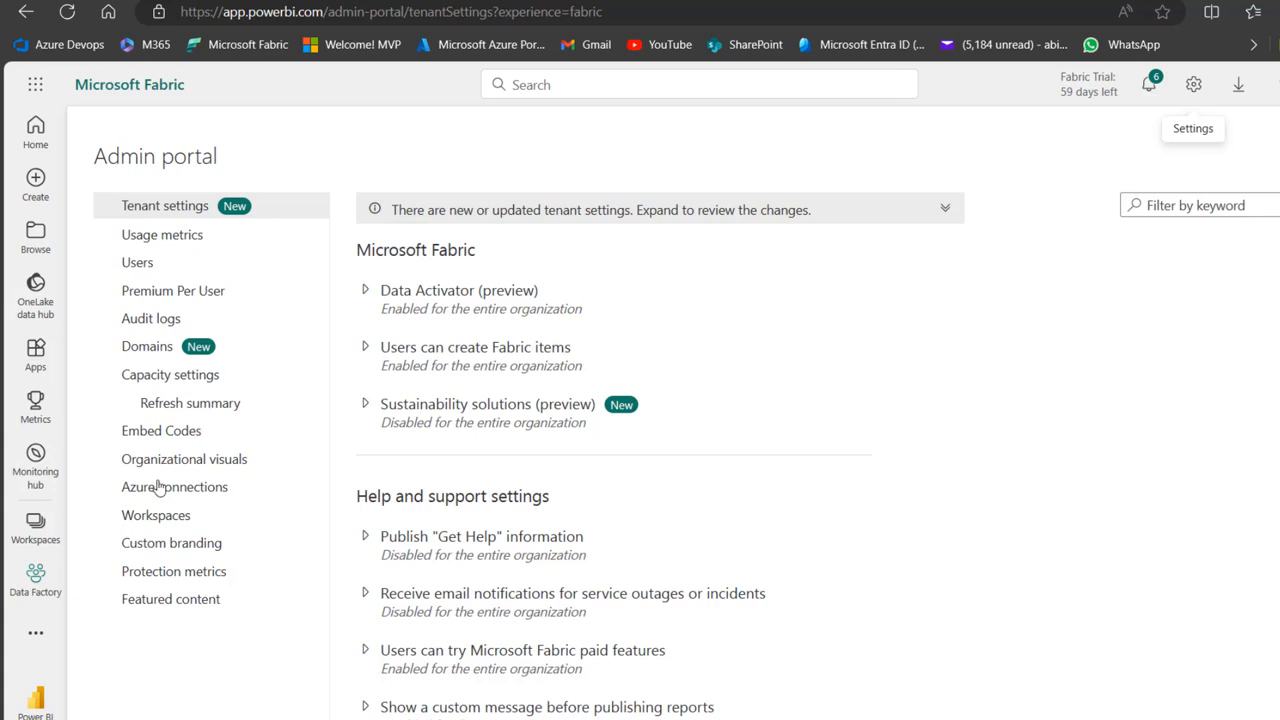
{"action": "mouse_move", "coordinate": [768, 448]}
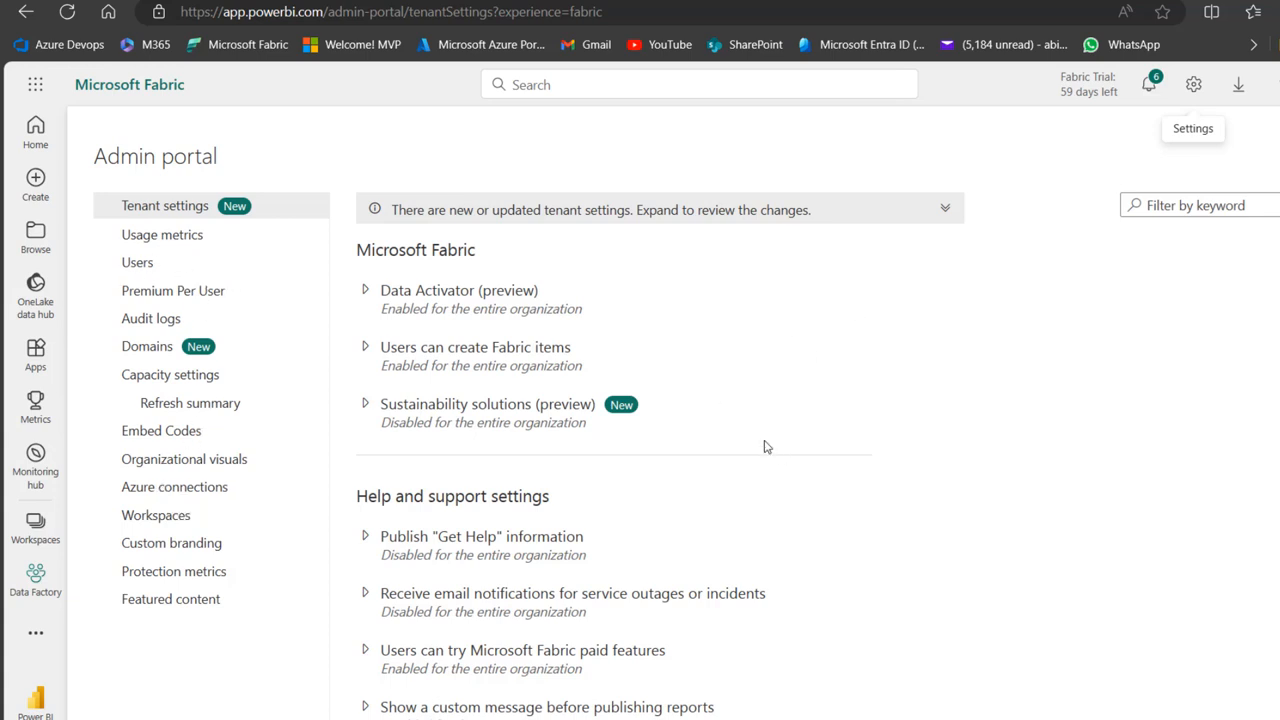
{"action": "mouse_move", "coordinate": [872, 380]}
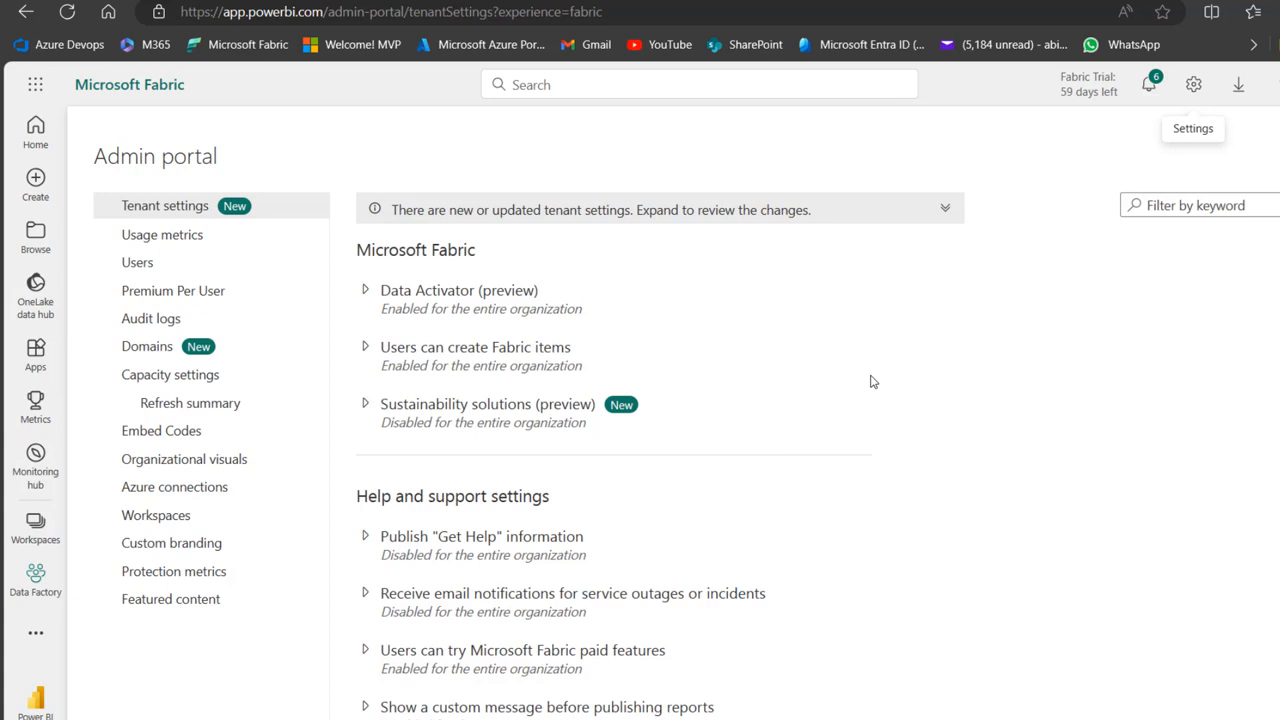
{"action": "mouse_move", "coordinate": [1216, 180]}
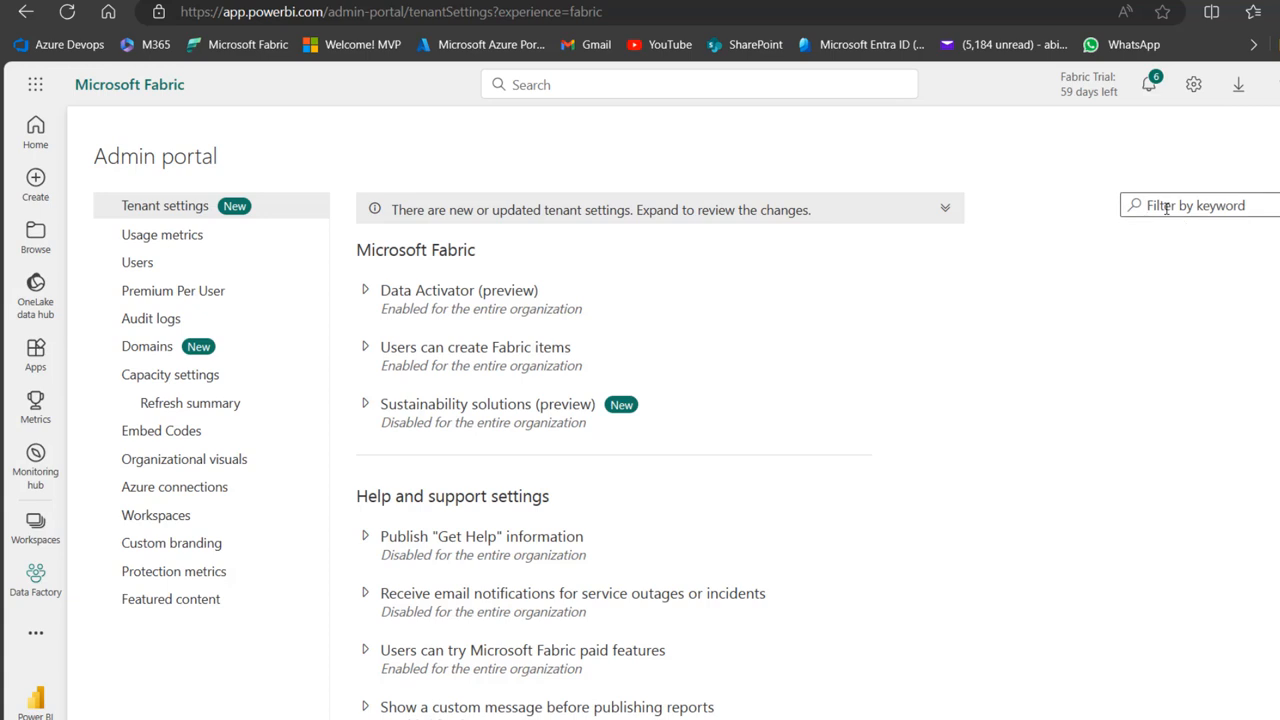
Step: Filter the tenant settings by the keyword 'copilot'
{"action": "type", "text": "con"}
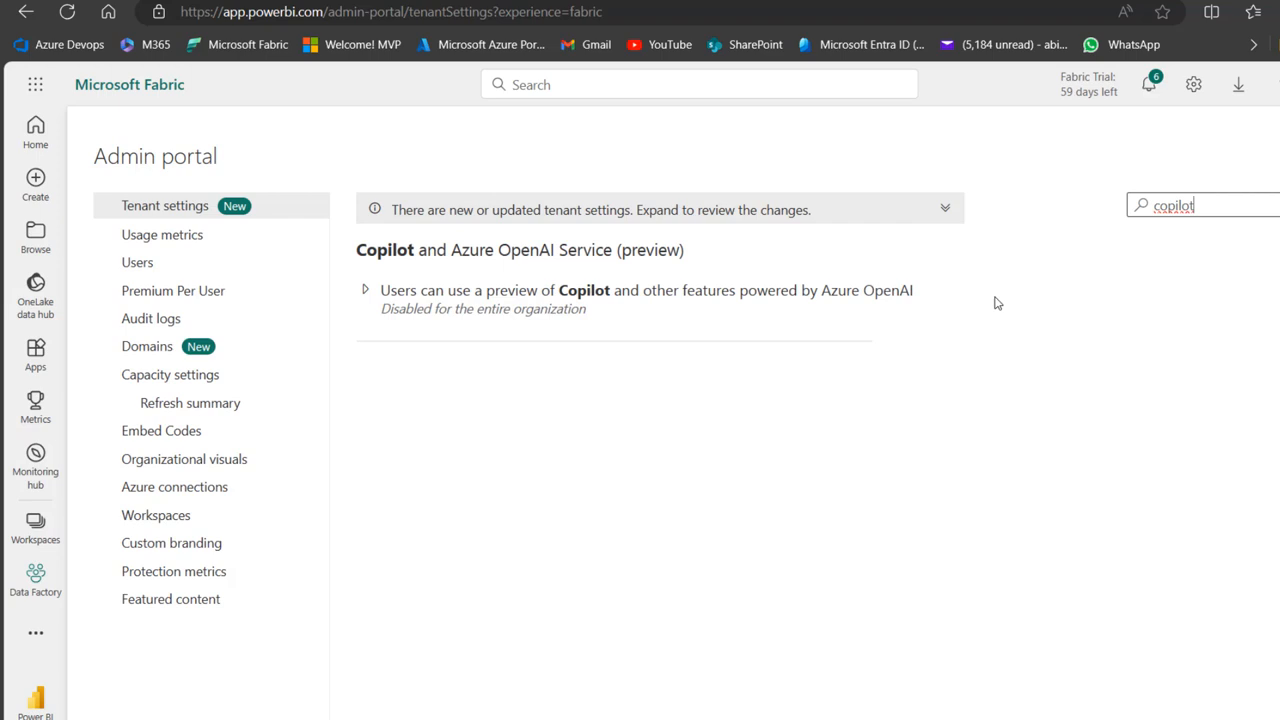
{"action": "mouse_move", "coordinate": [538, 272]}
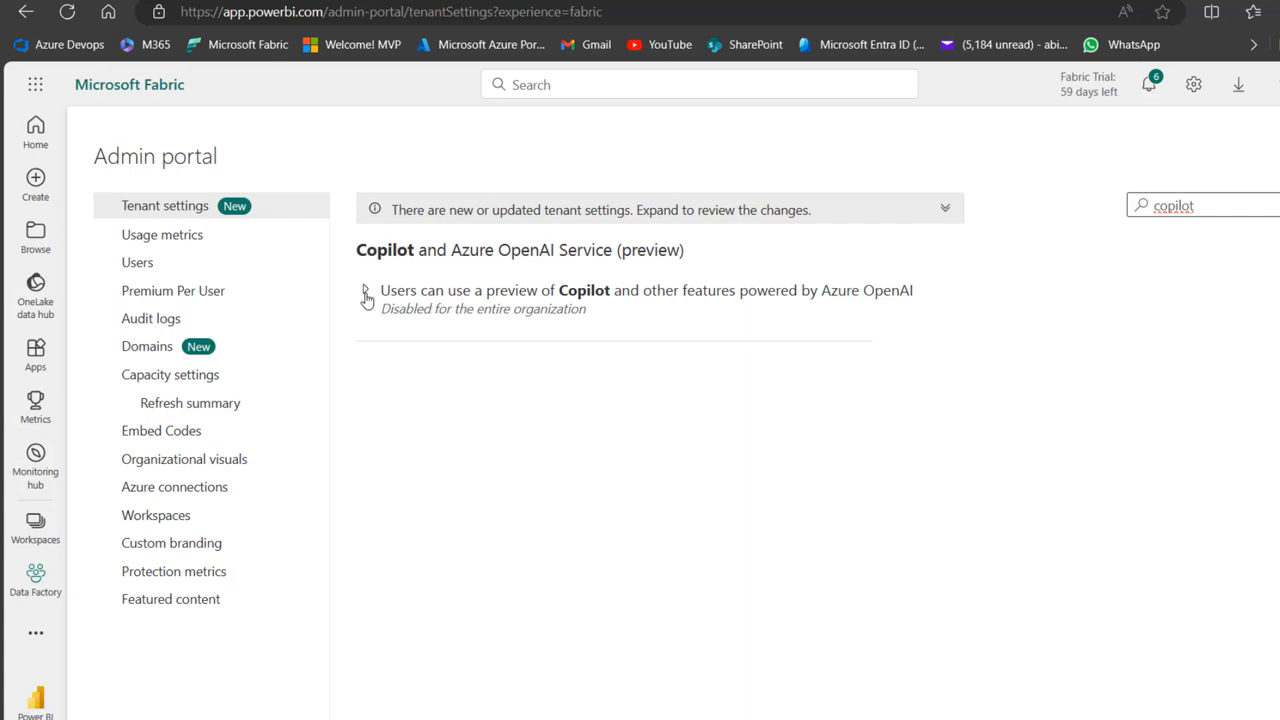
Step: Expand 'Users can use a preview of Copilot and other features powered by Azure OpenAI'
{"action": "left_click", "coordinate": [366, 296]}
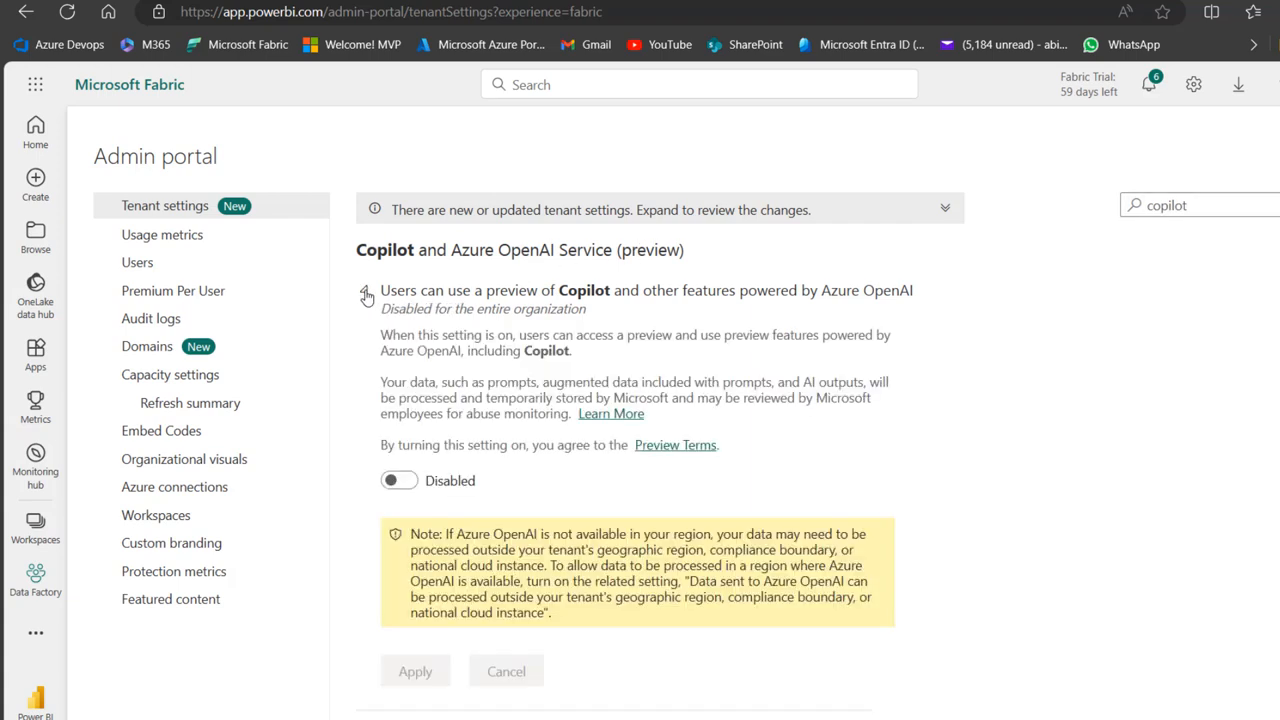
{"action": "mouse_move", "coordinate": [496, 300]}
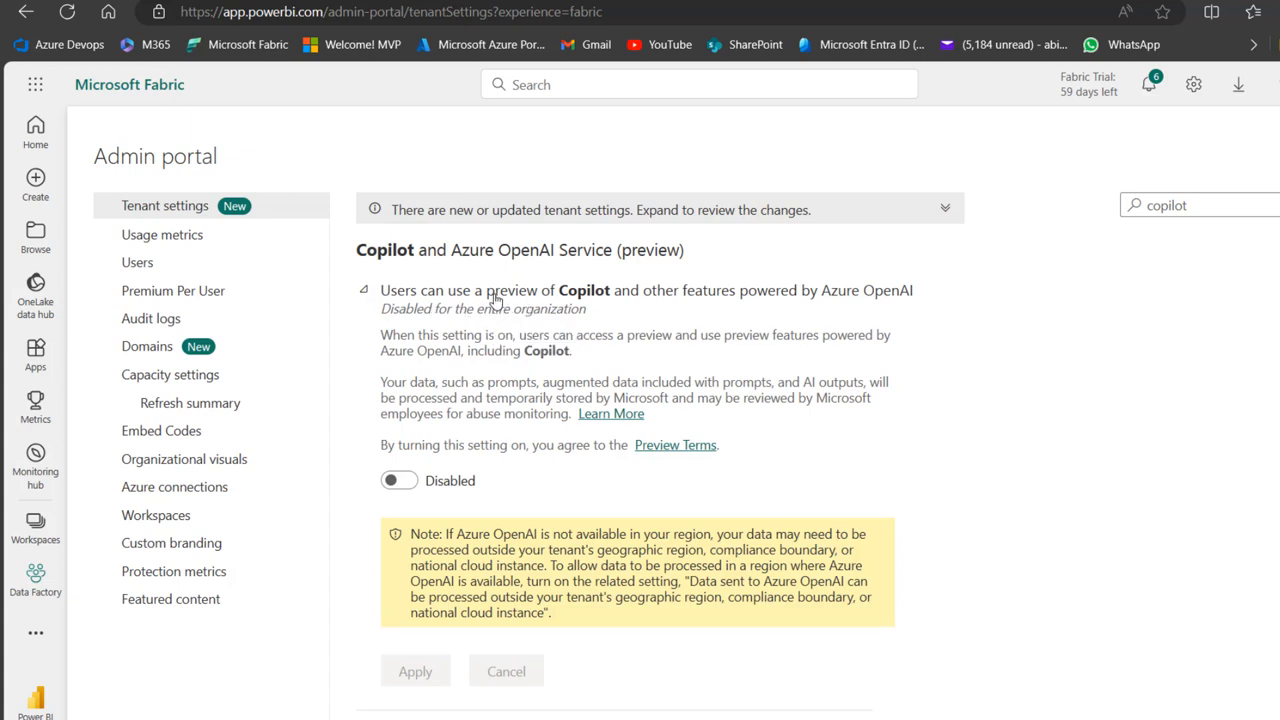
{"action": "mouse_move", "coordinate": [764, 312]}
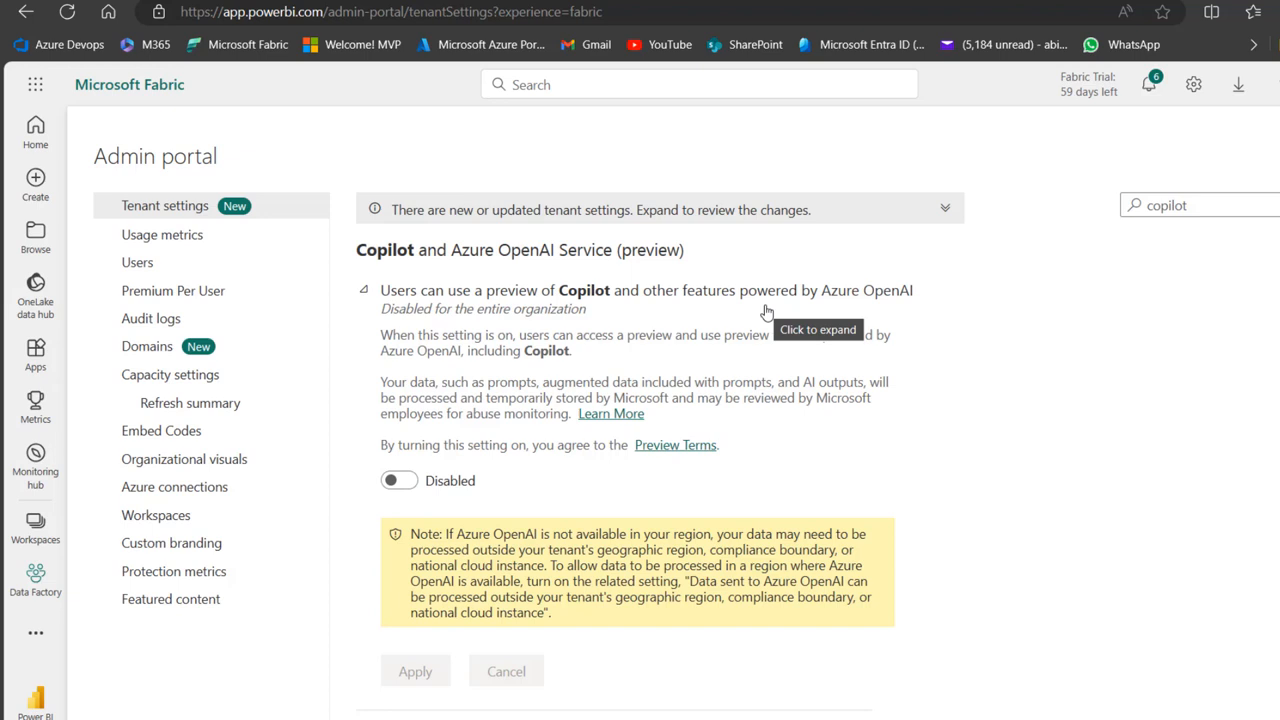
{"action": "mouse_move", "coordinate": [464, 494]}
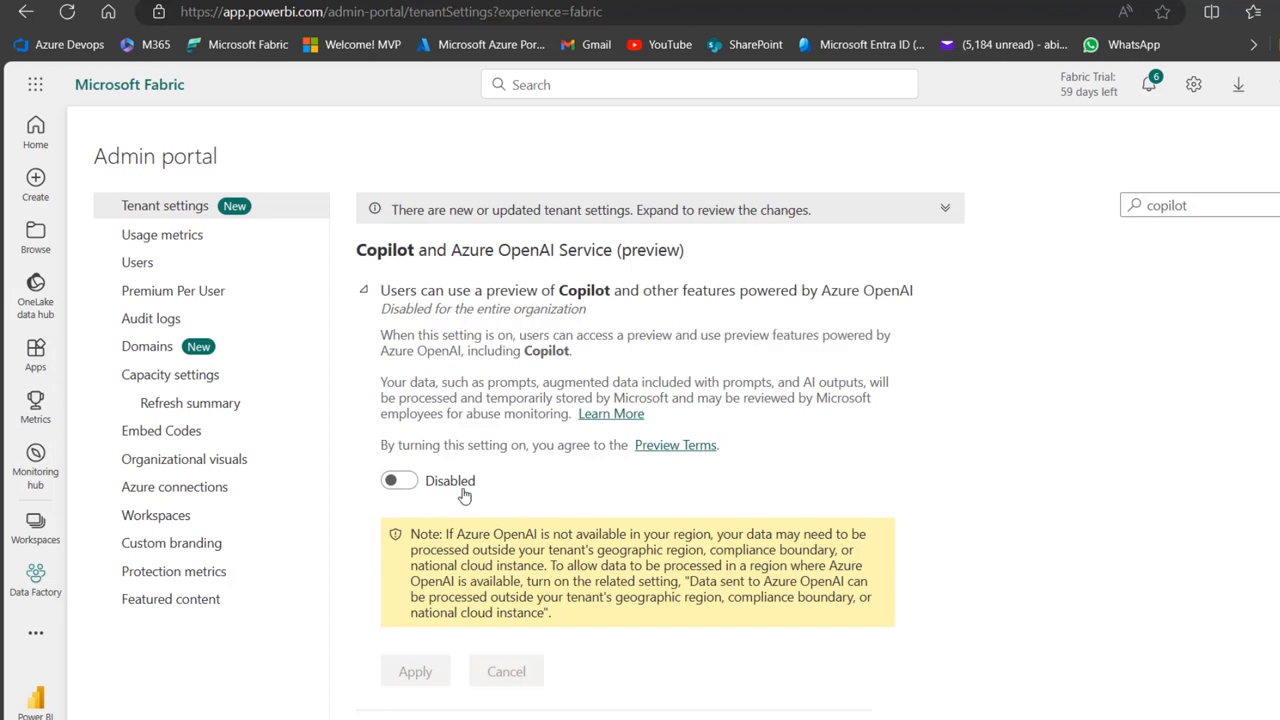
{"action": "mouse_move", "coordinate": [430, 514]}
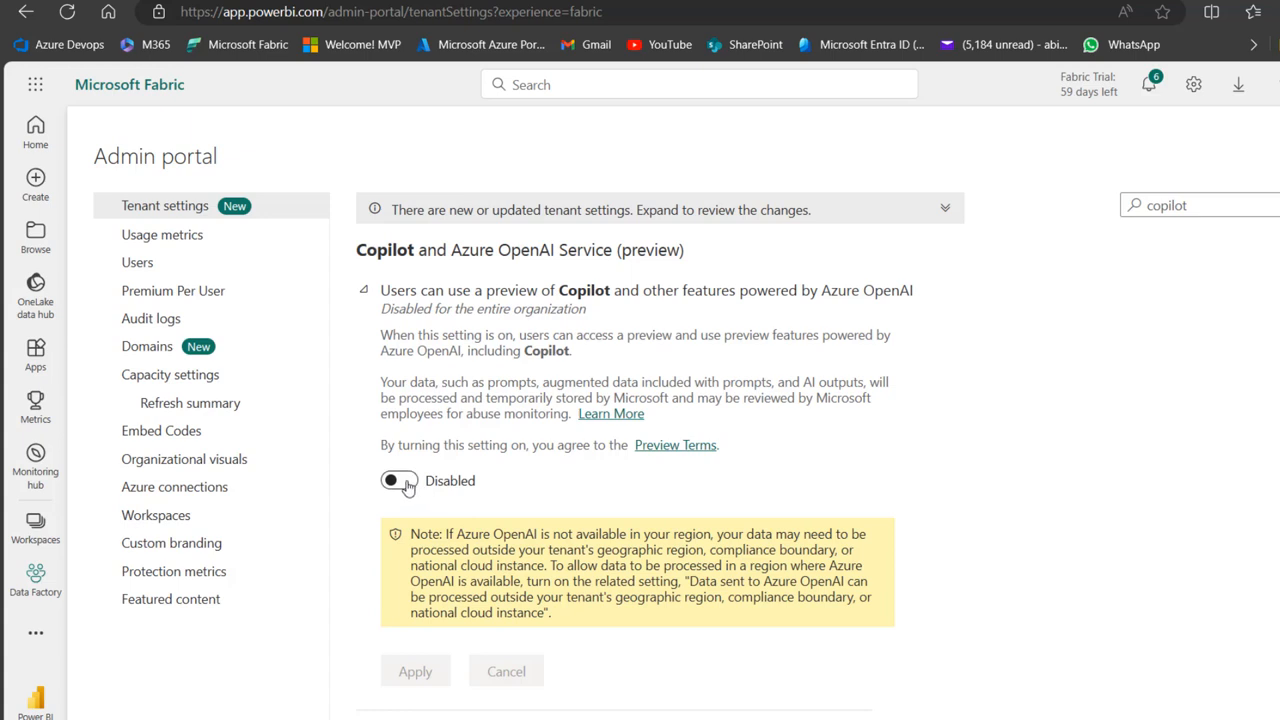
Step: Switch the Copilot preview toggle to Enabled, applying to the entire organization
{"action": "left_click", "coordinate": [398, 480]}
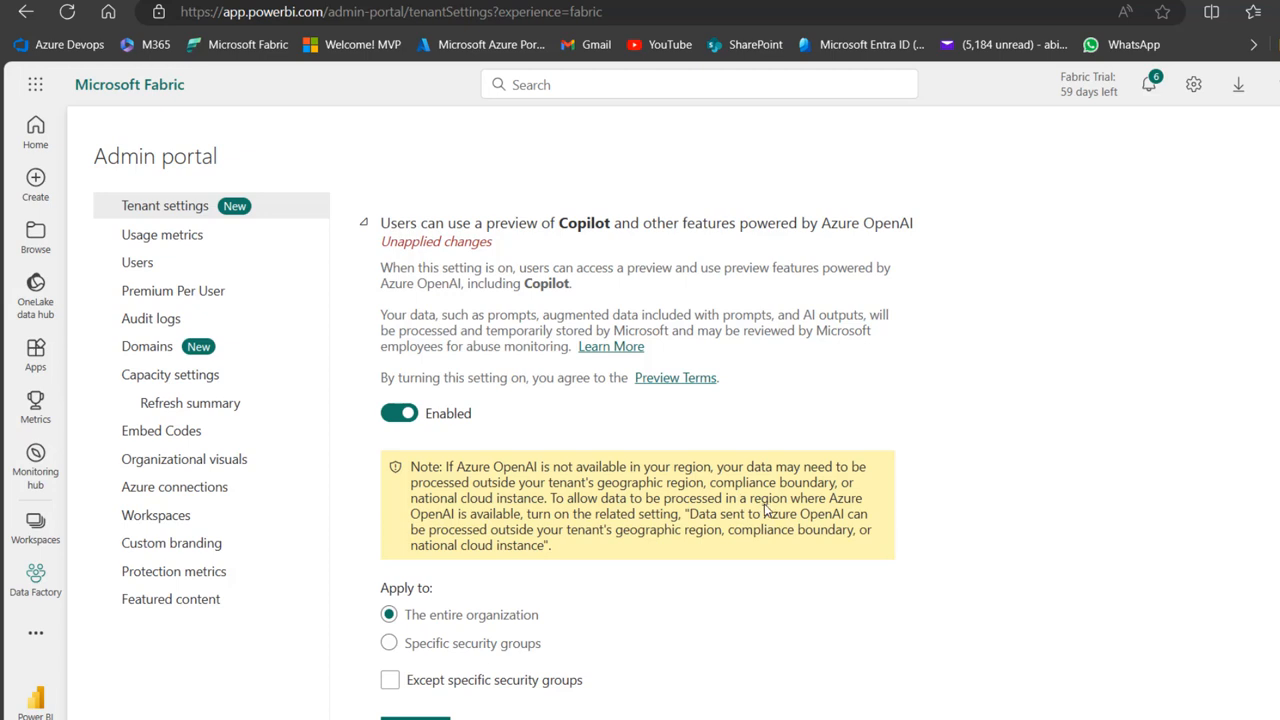
{"action": "mouse_move", "coordinate": [550, 516]}
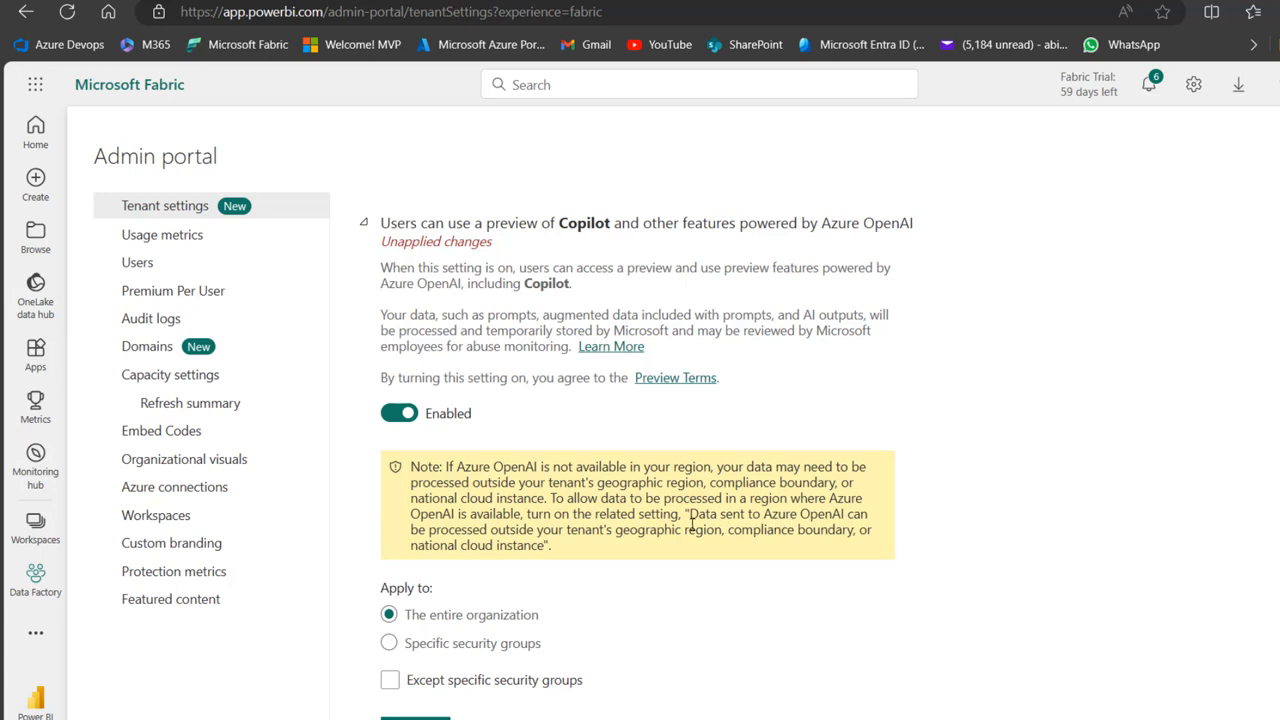
{"action": "mouse_move", "coordinate": [620, 544]}
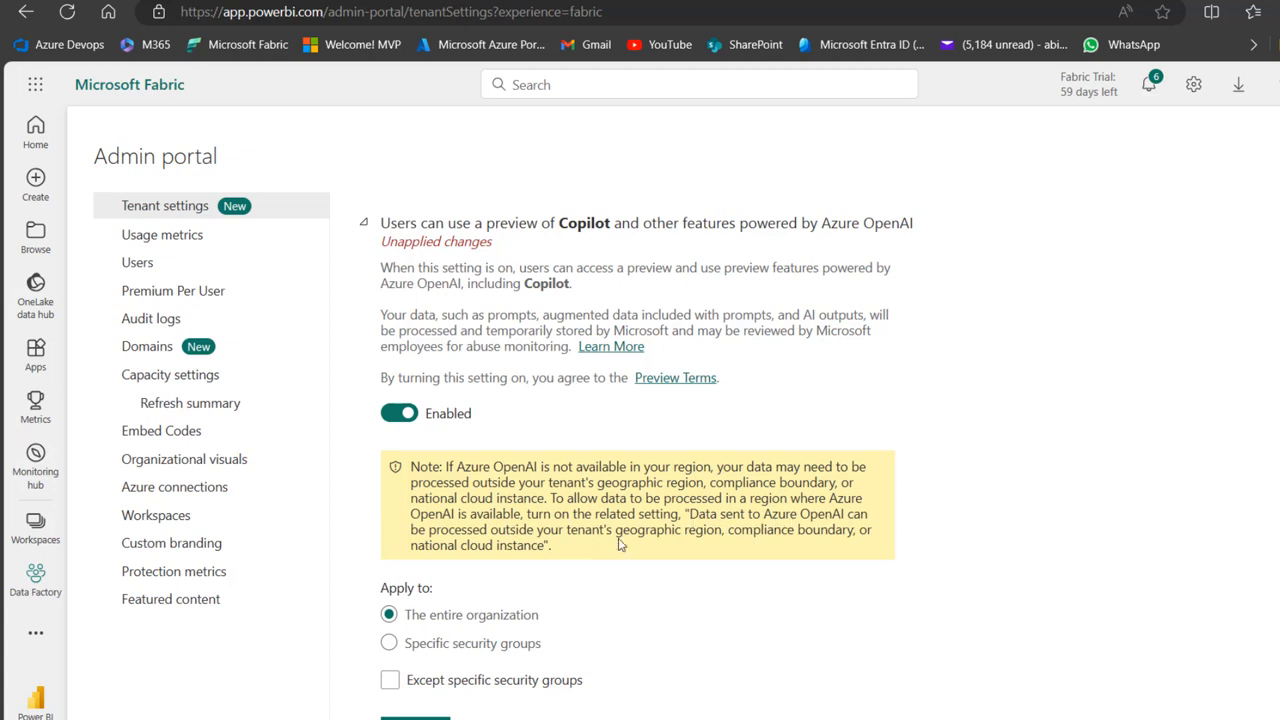
{"action": "mouse_move", "coordinate": [816, 544]}
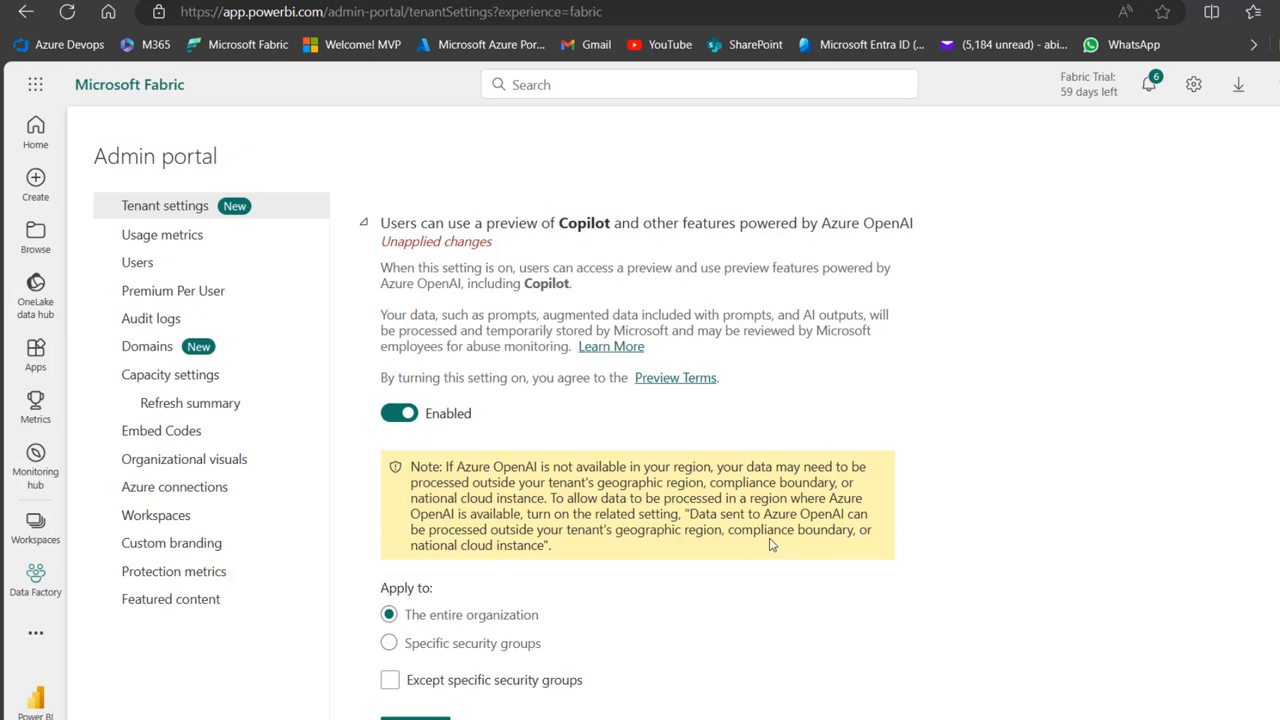
{"action": "mouse_move", "coordinate": [1044, 490]}
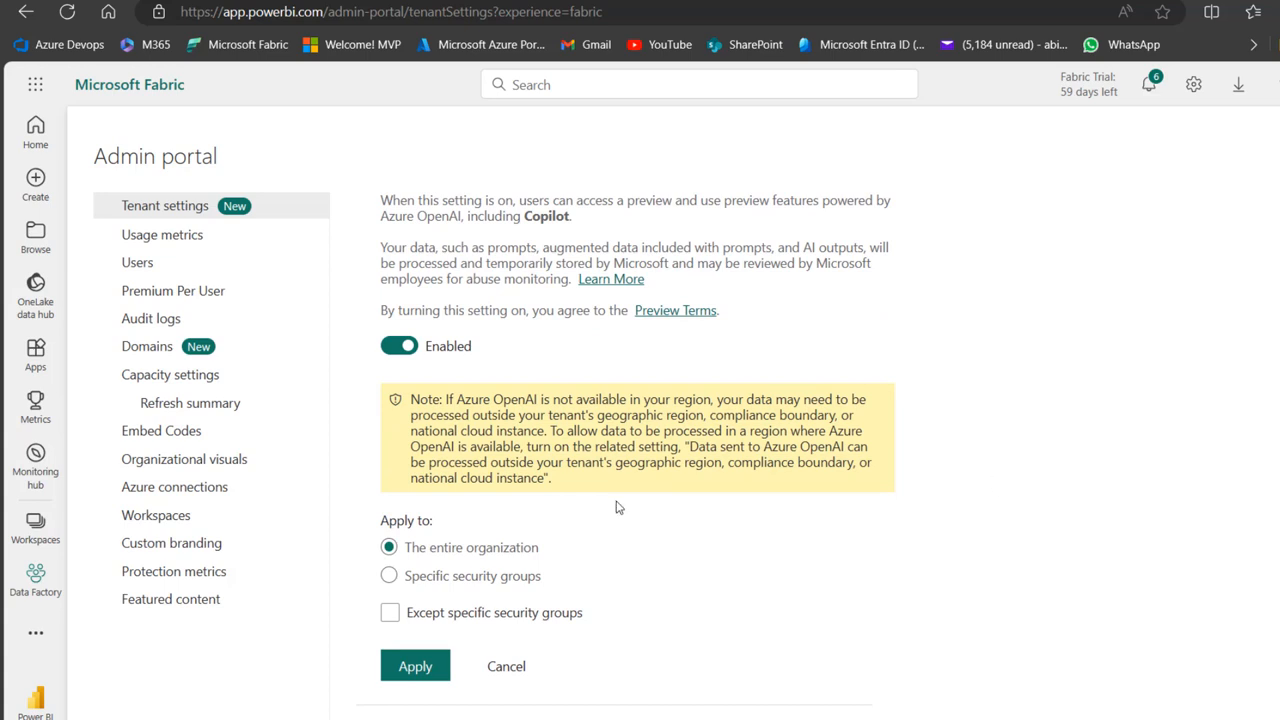
{"action": "mouse_move", "coordinate": [486, 562]}
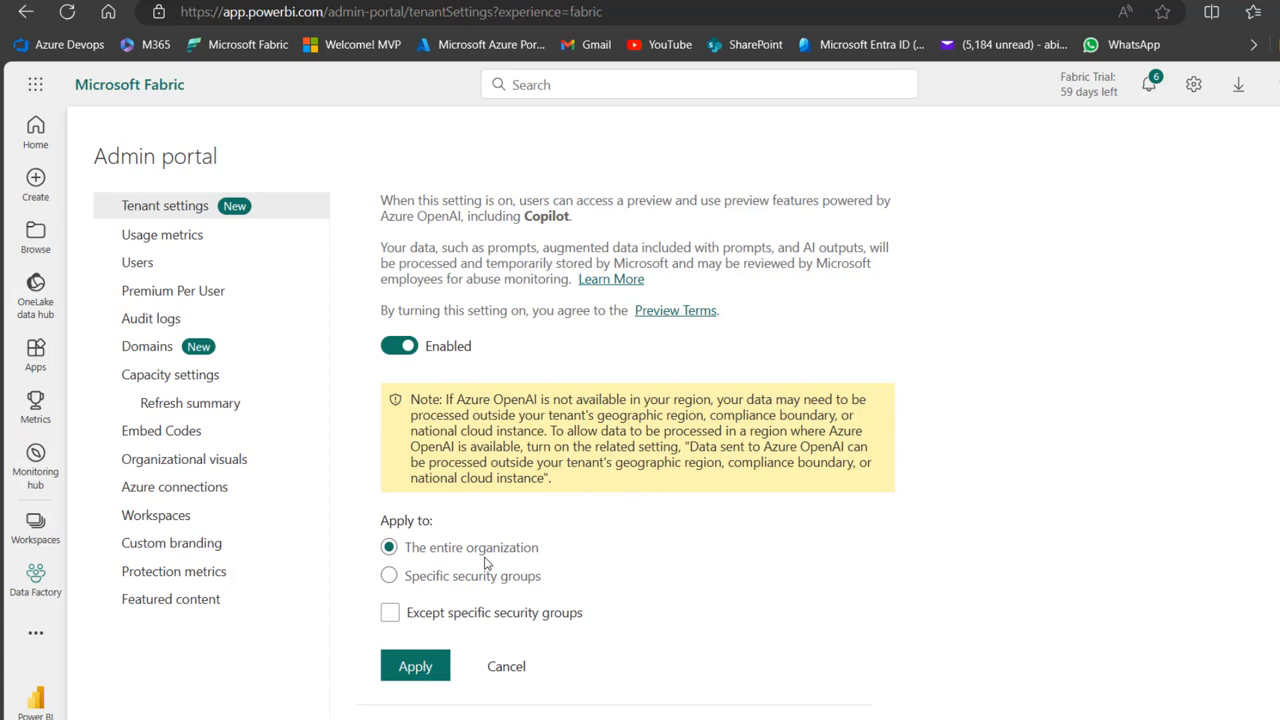
{"action": "mouse_move", "coordinate": [484, 552]}
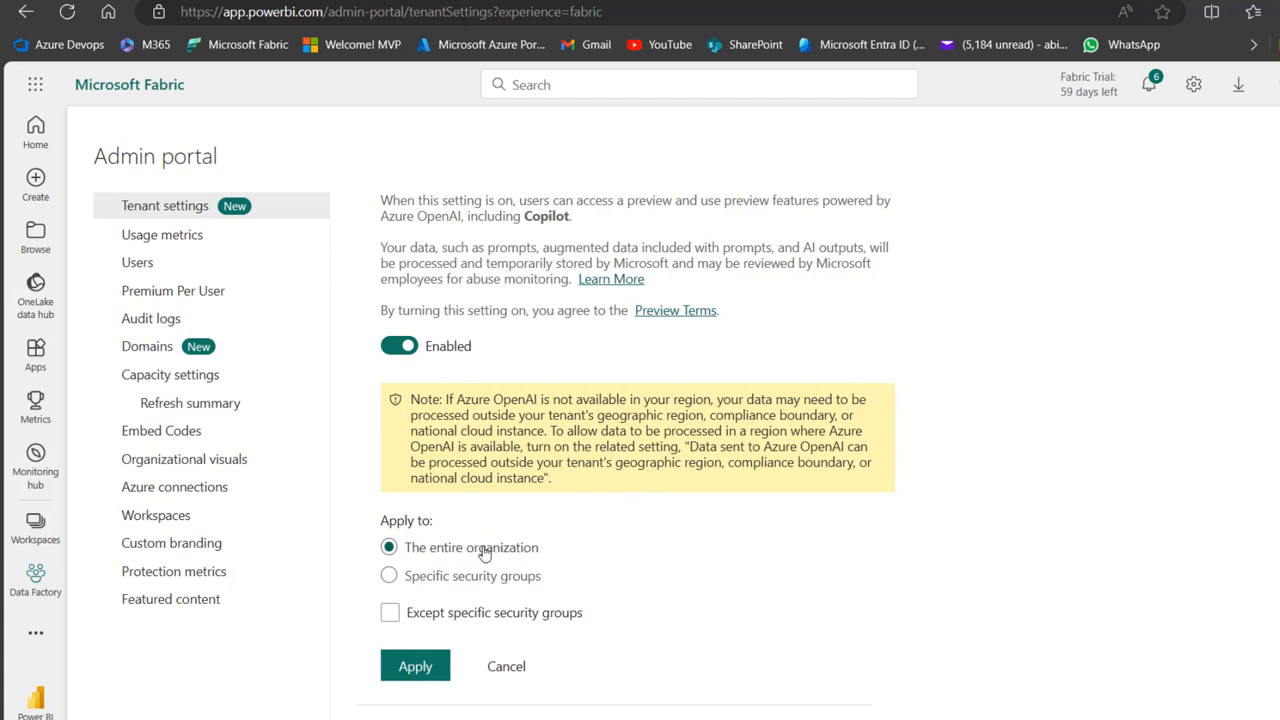
{"action": "mouse_move", "coordinate": [484, 548]}
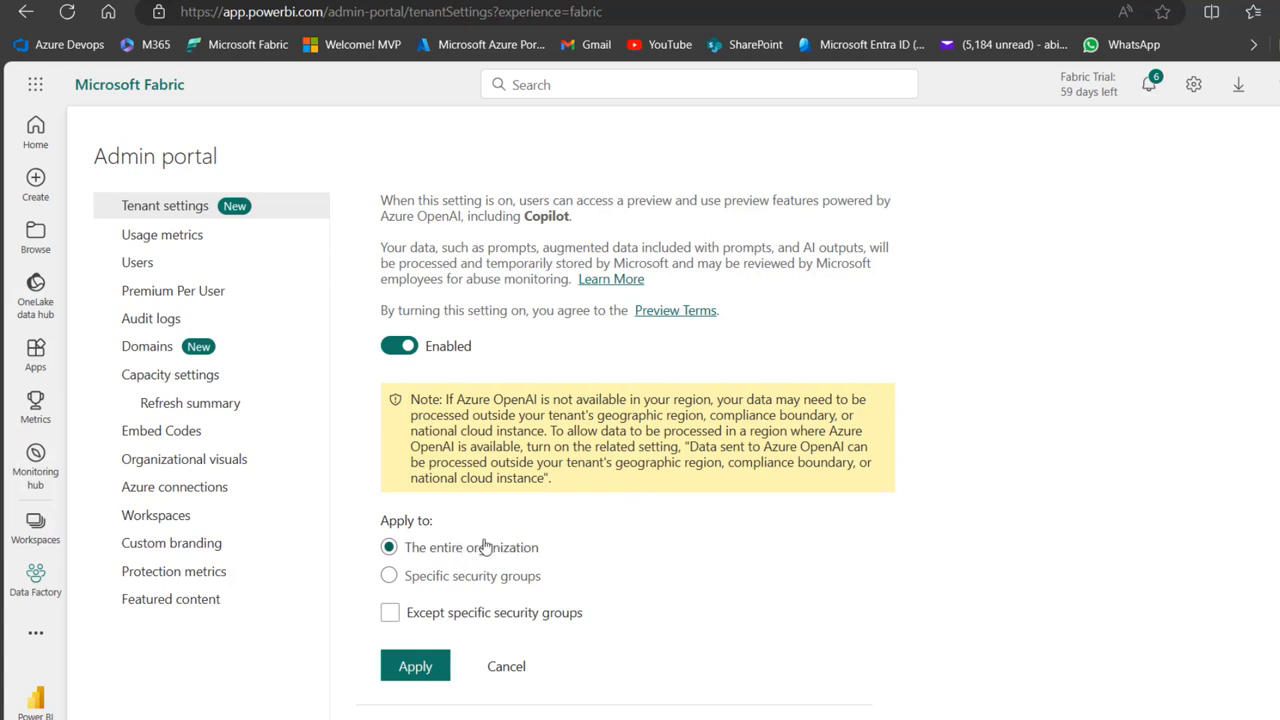
{"action": "mouse_move", "coordinate": [424, 590]}
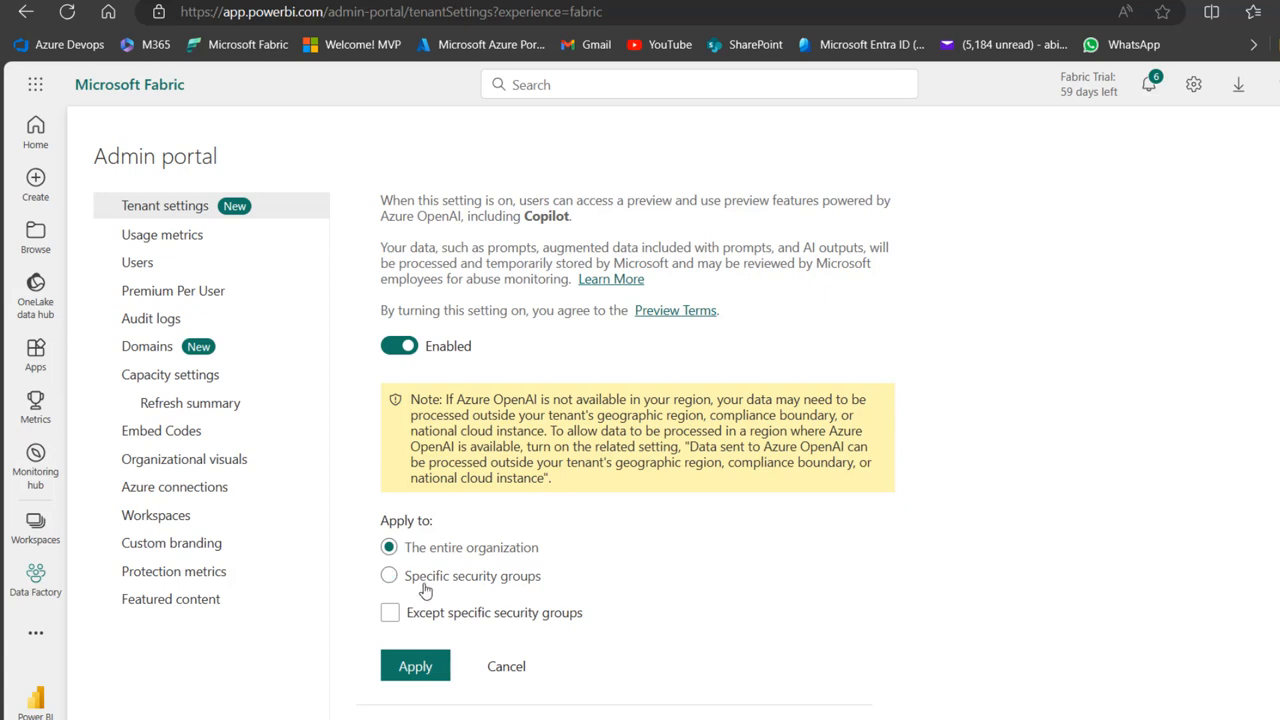
{"action": "left_click", "coordinate": [388, 576]}
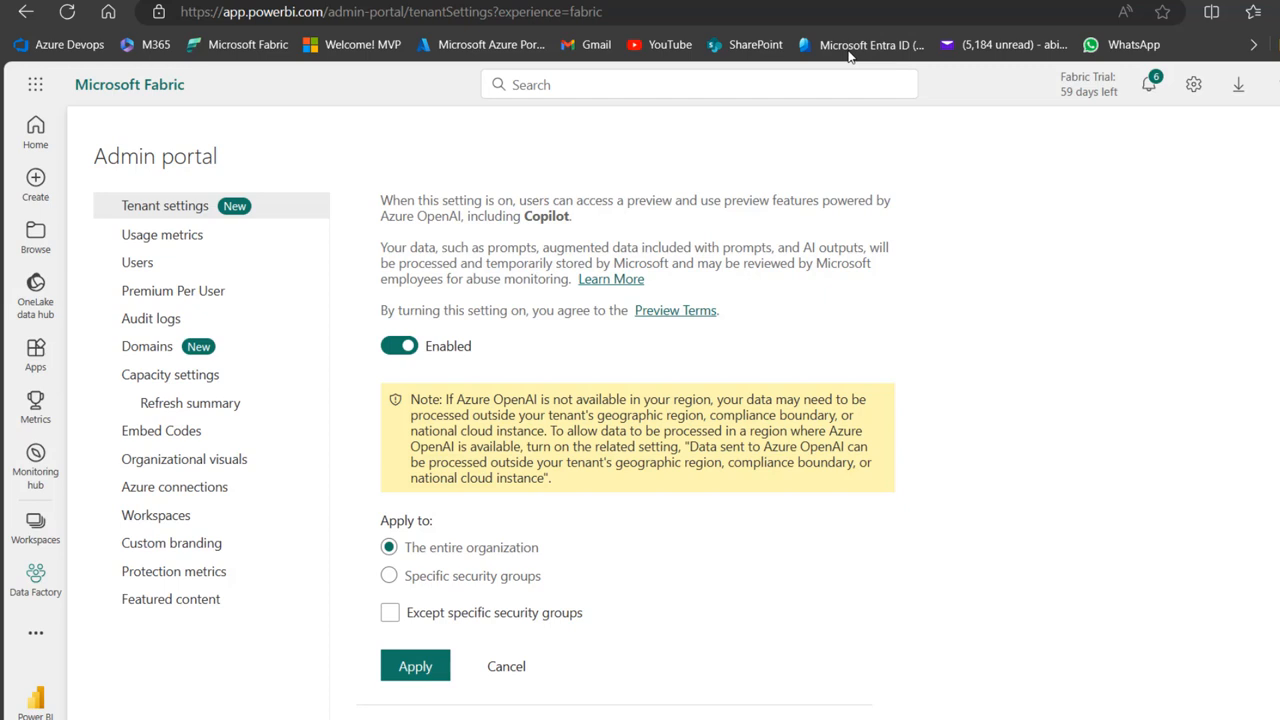
{"action": "mouse_move", "coordinate": [852, 44]}
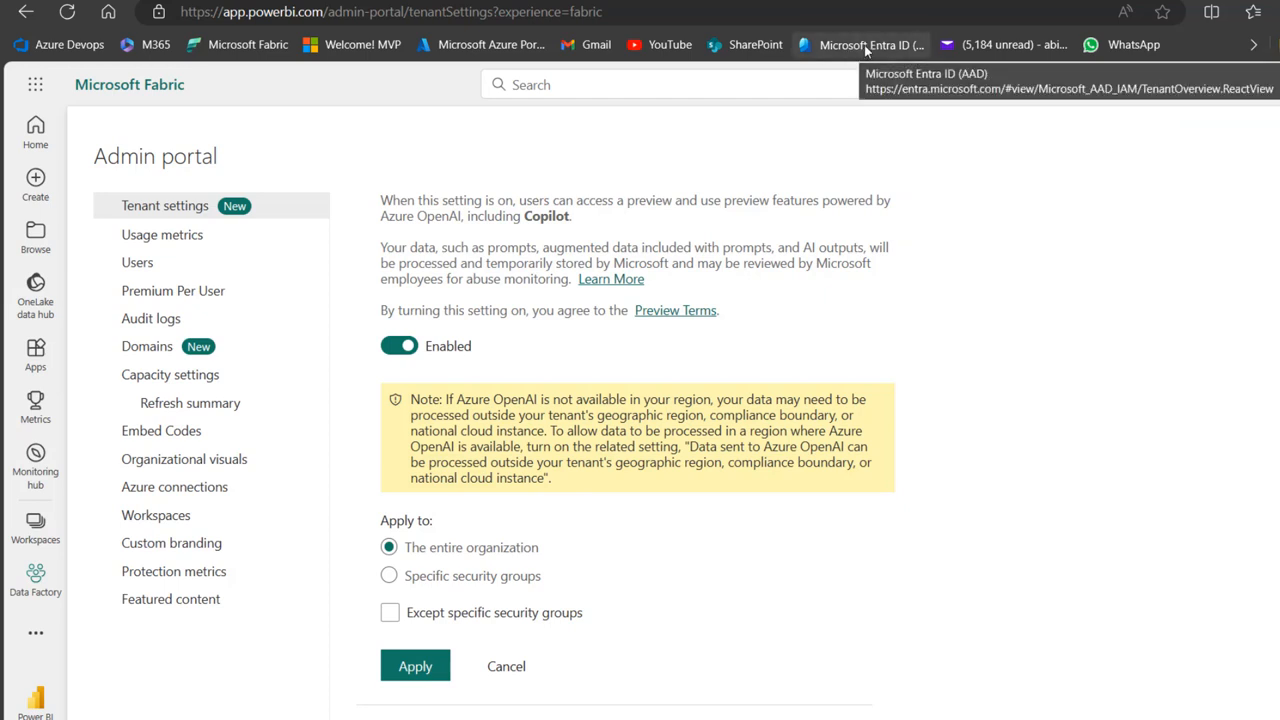
{"action": "mouse_move", "coordinate": [870, 50]}
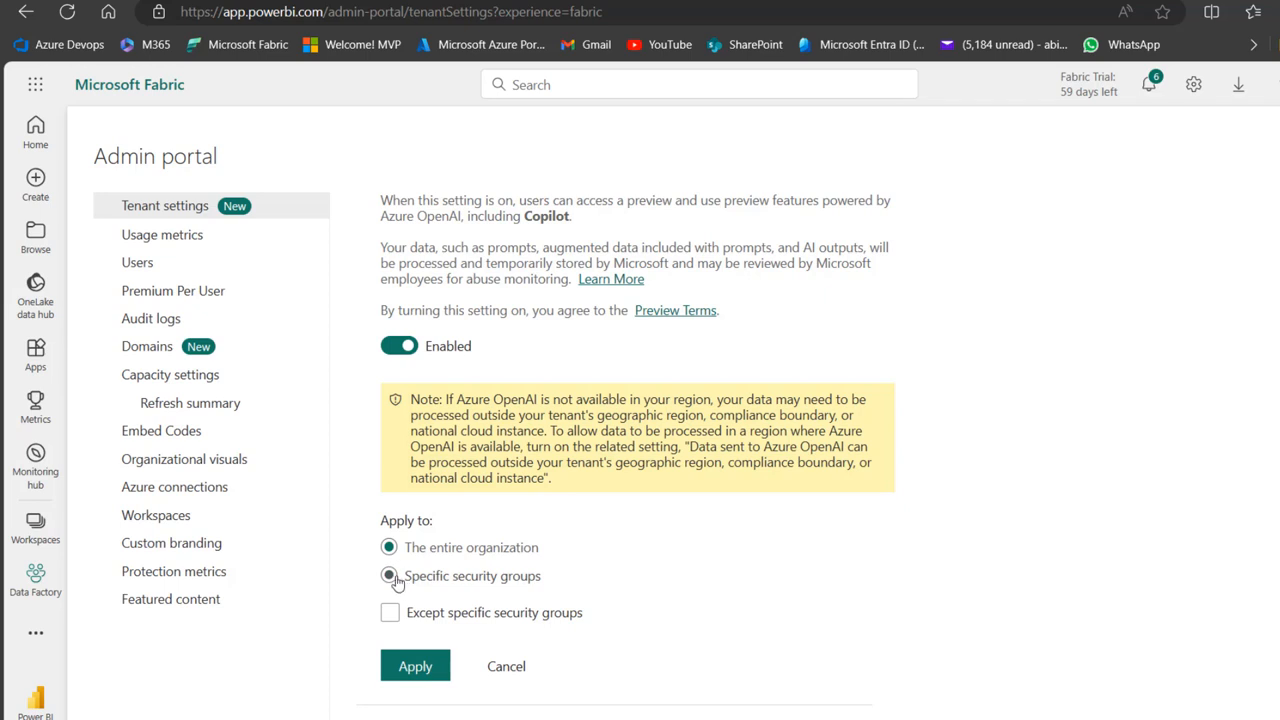
{"action": "left_click", "coordinate": [388, 576]}
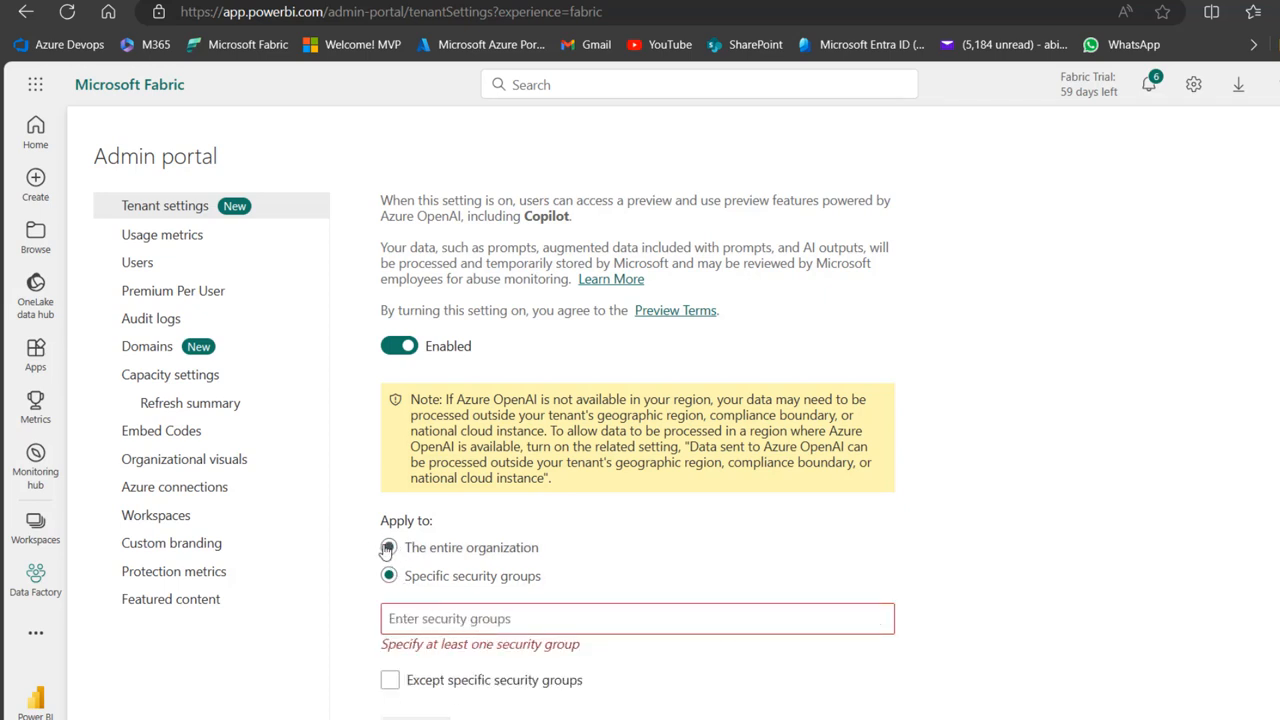
{"action": "left_click", "coordinate": [388, 548]}
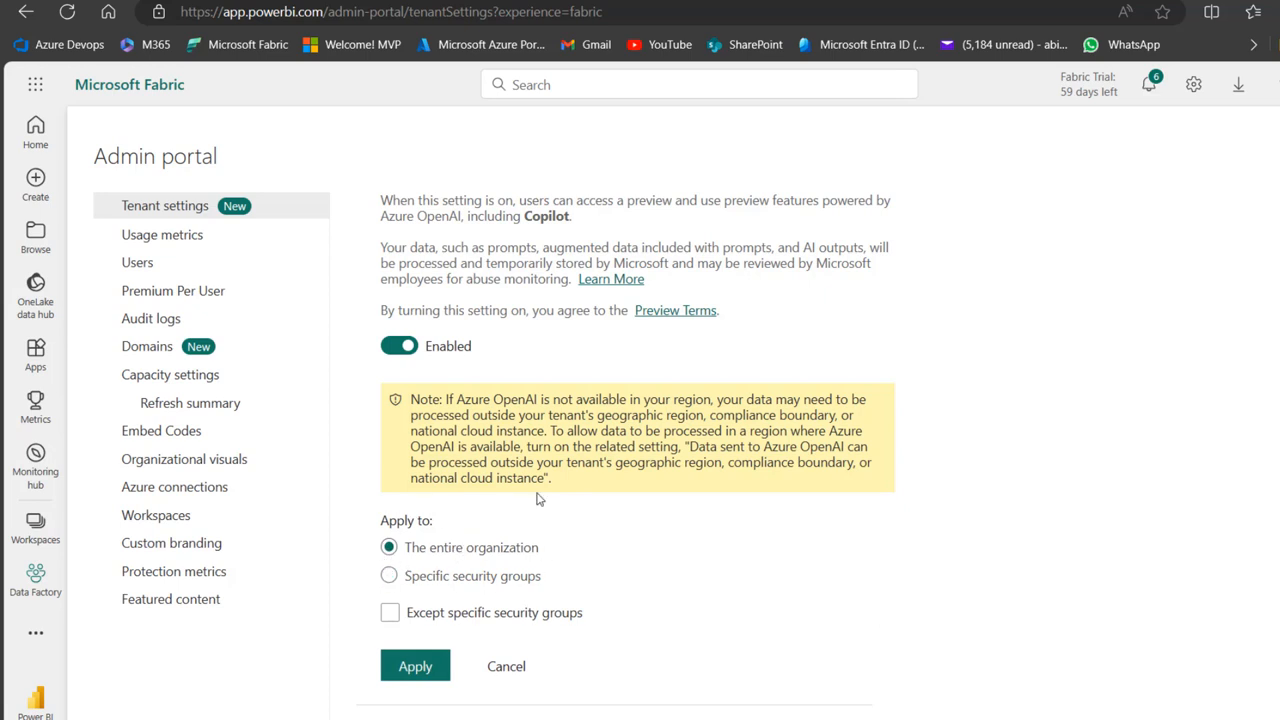
{"action": "mouse_move", "coordinate": [480, 632]}
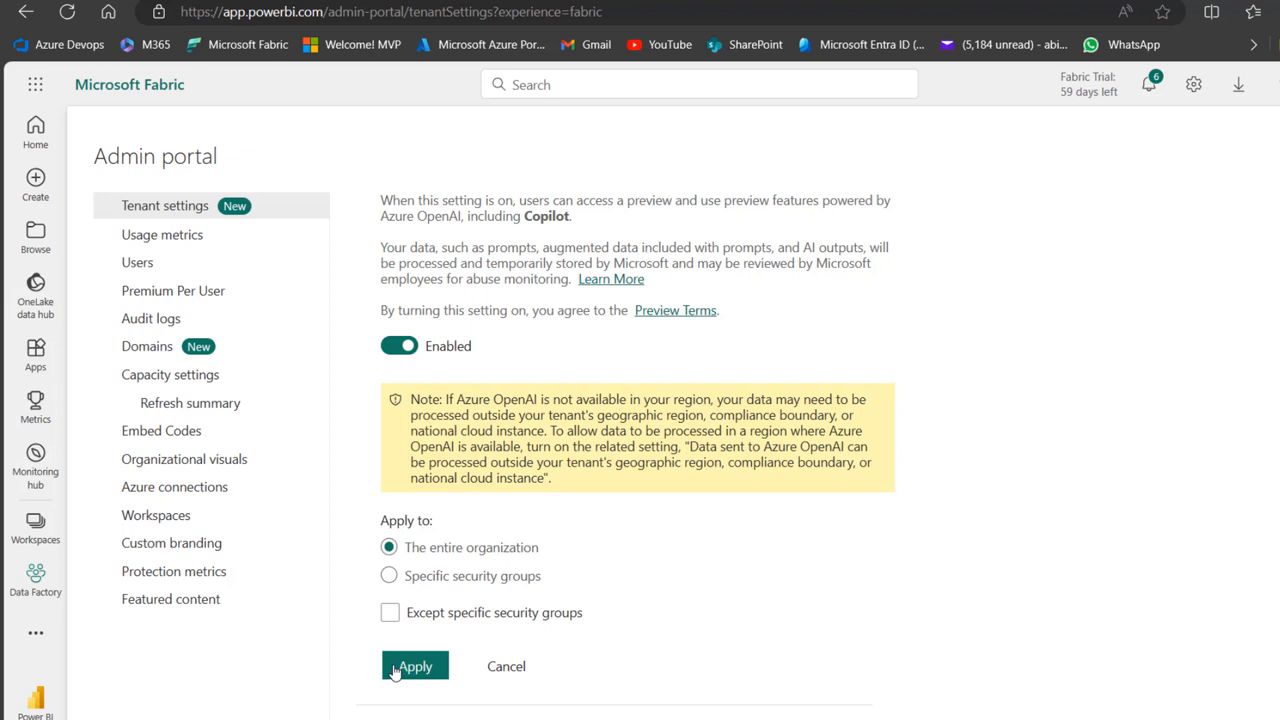
Step: Apply the change and accept the Azure OpenAI Service Preview terms
{"action": "left_click", "coordinate": [416, 666]}
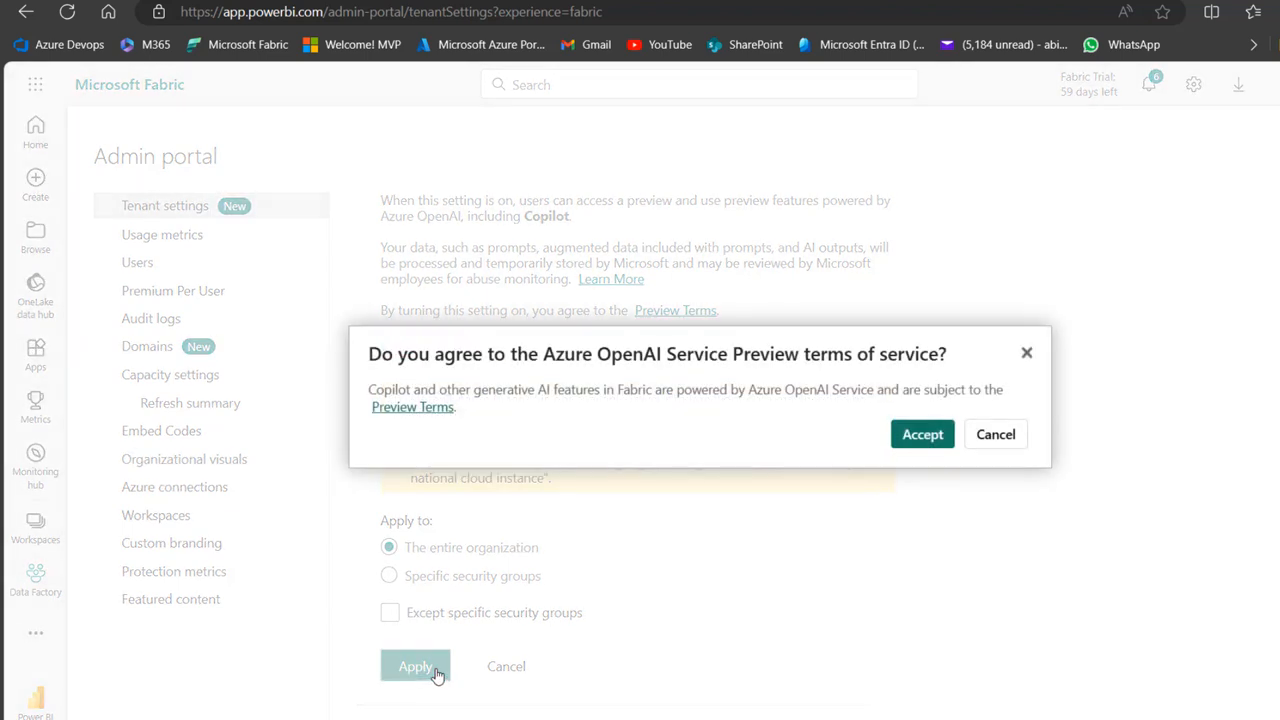
{"action": "mouse_move", "coordinate": [544, 360]}
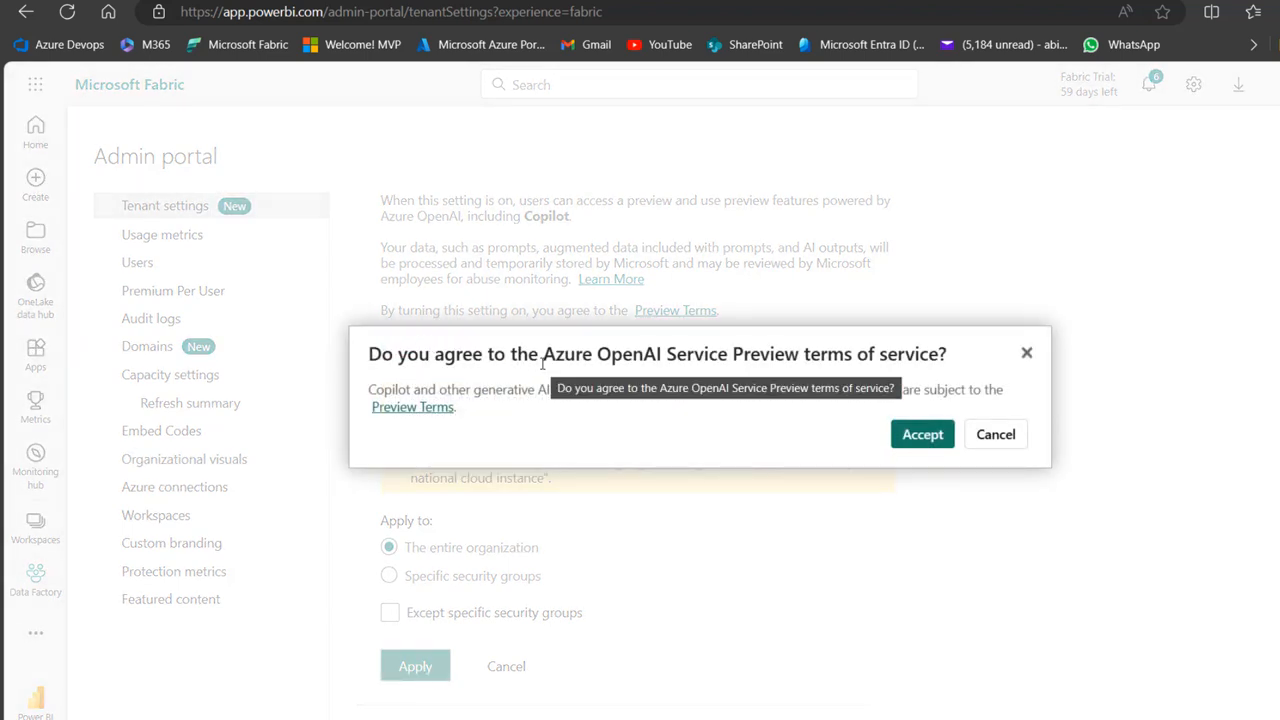
{"action": "mouse_move", "coordinate": [740, 354]}
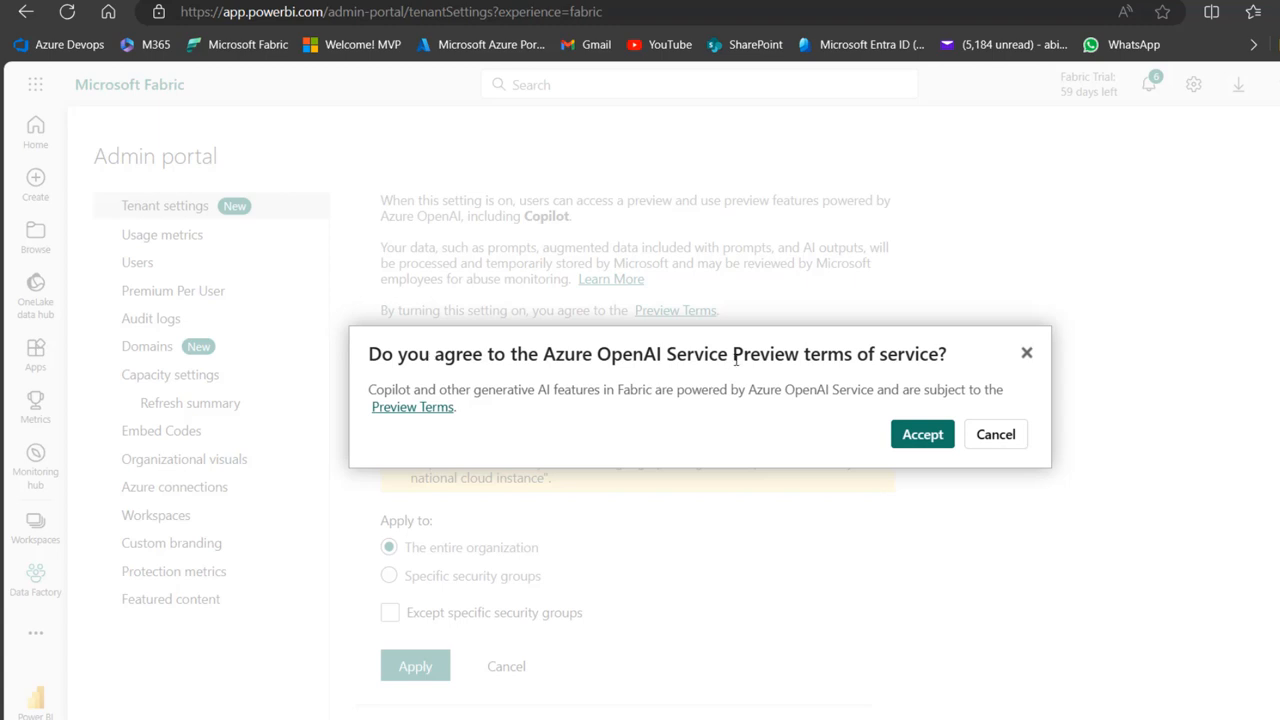
{"action": "mouse_move", "coordinate": [896, 380]}
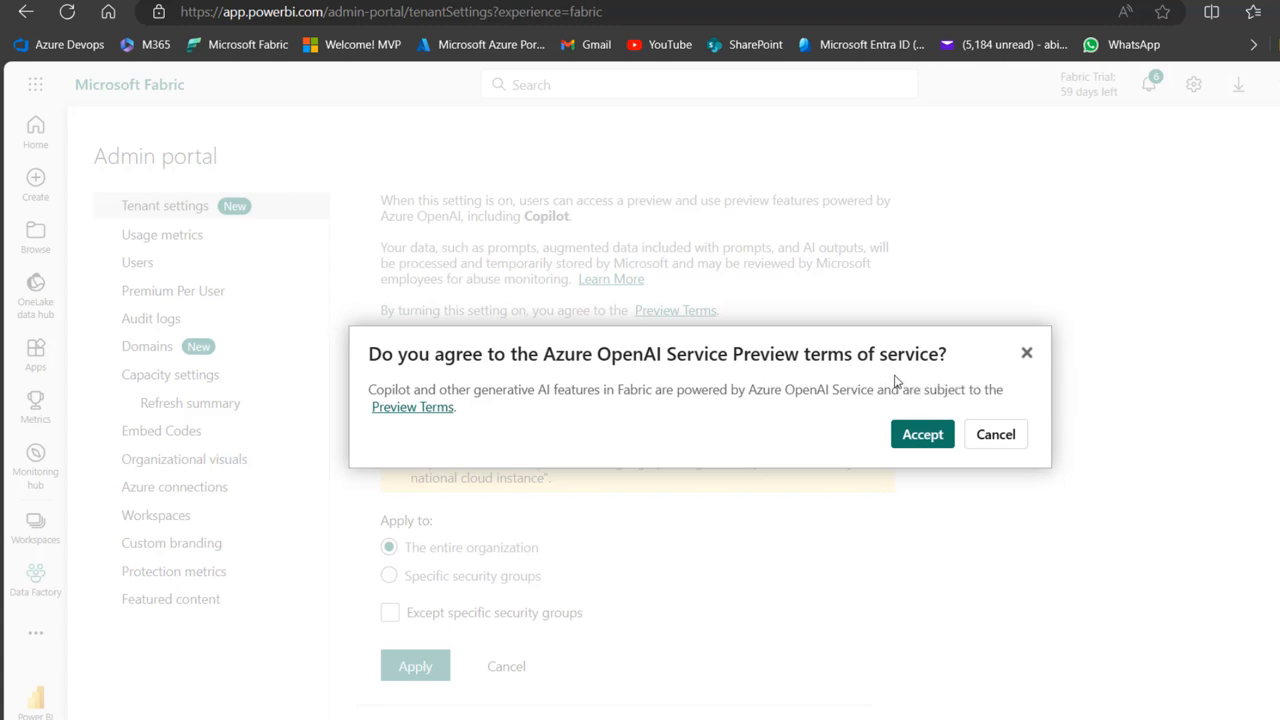
{"action": "mouse_move", "coordinate": [922, 434]}
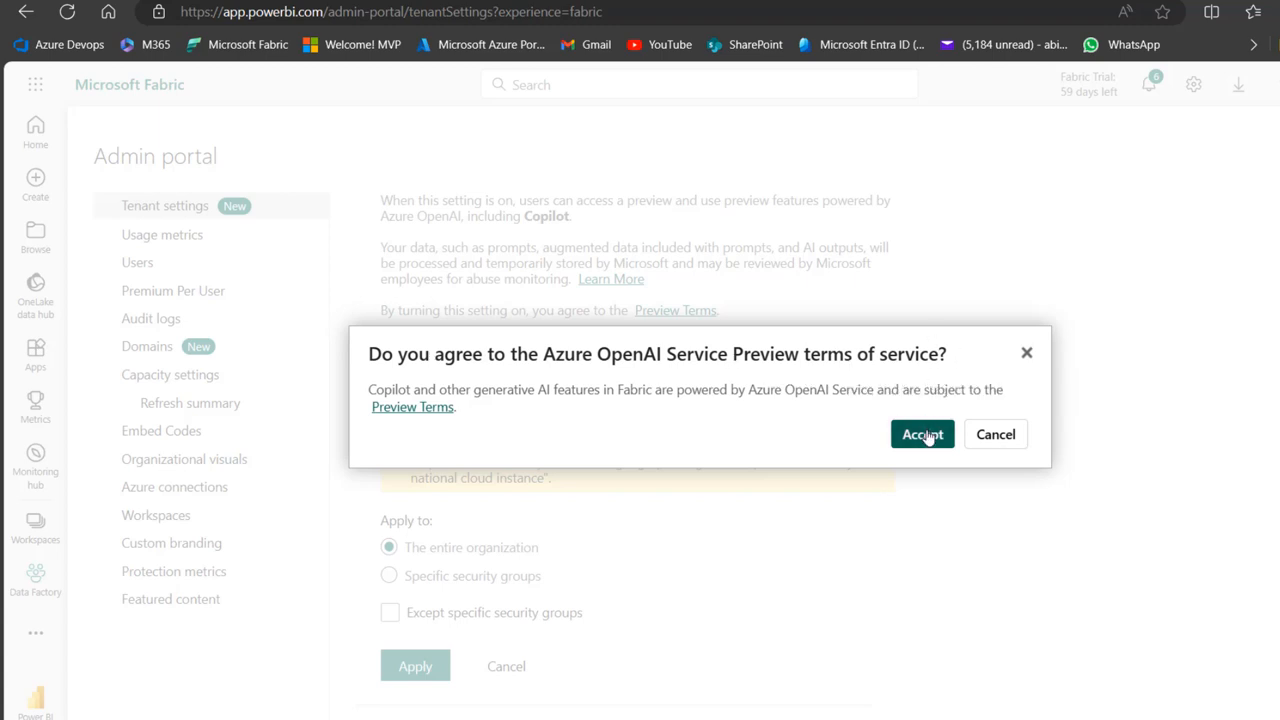
{"action": "left_click", "coordinate": [922, 434]}
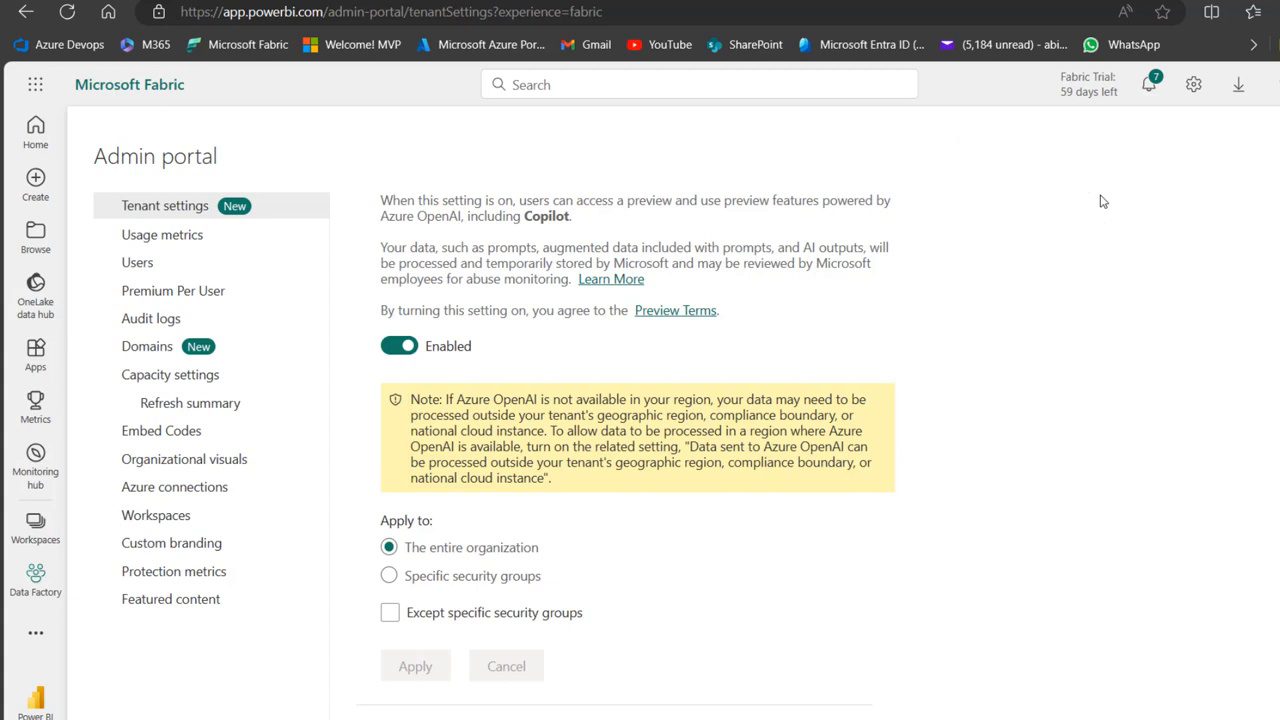
{"action": "mouse_move", "coordinate": [992, 286]}
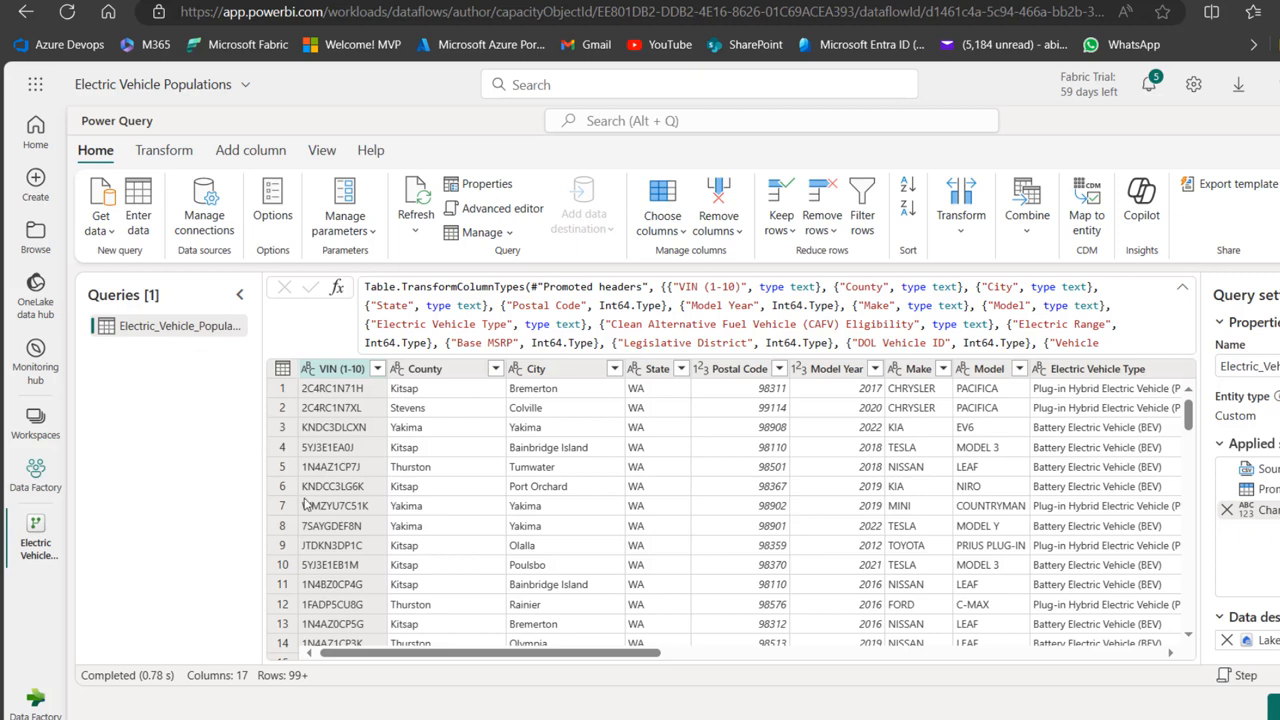
{"action": "mouse_move", "coordinate": [1140, 200]}
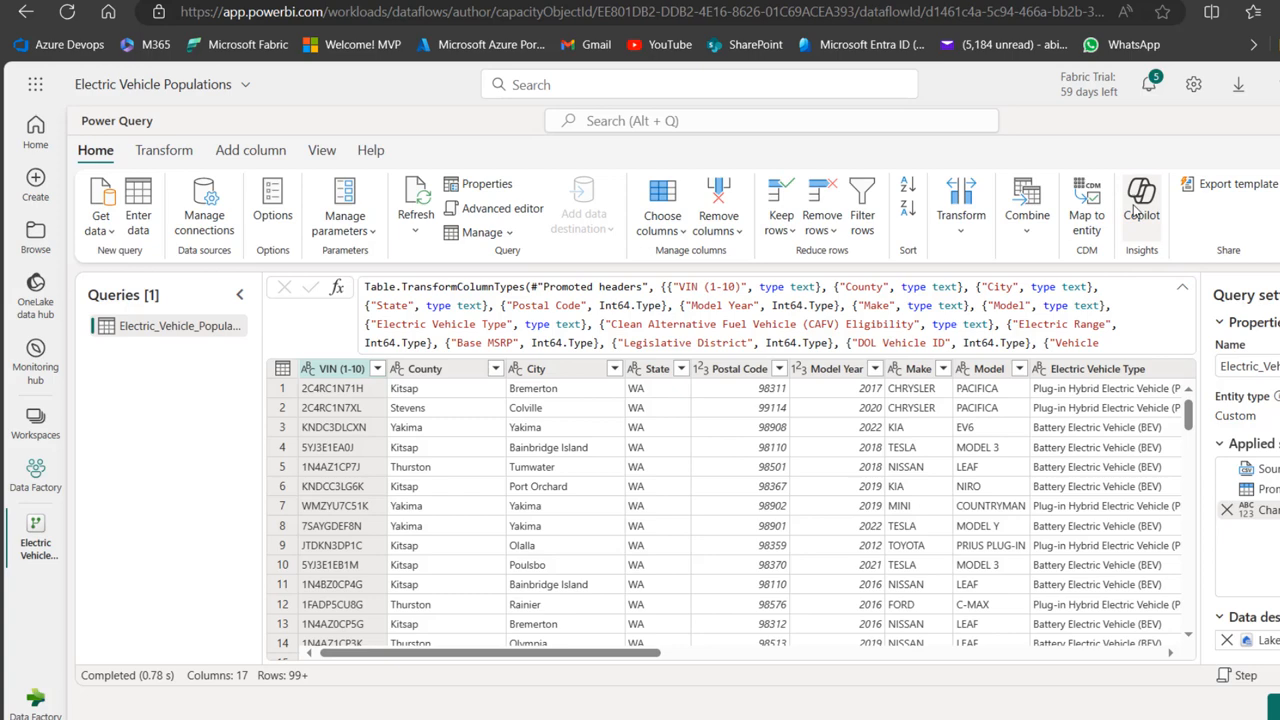
Step: Show the Copilot pane from the Home ribbon's Insights group
{"action": "left_click", "coordinate": [1140, 206]}
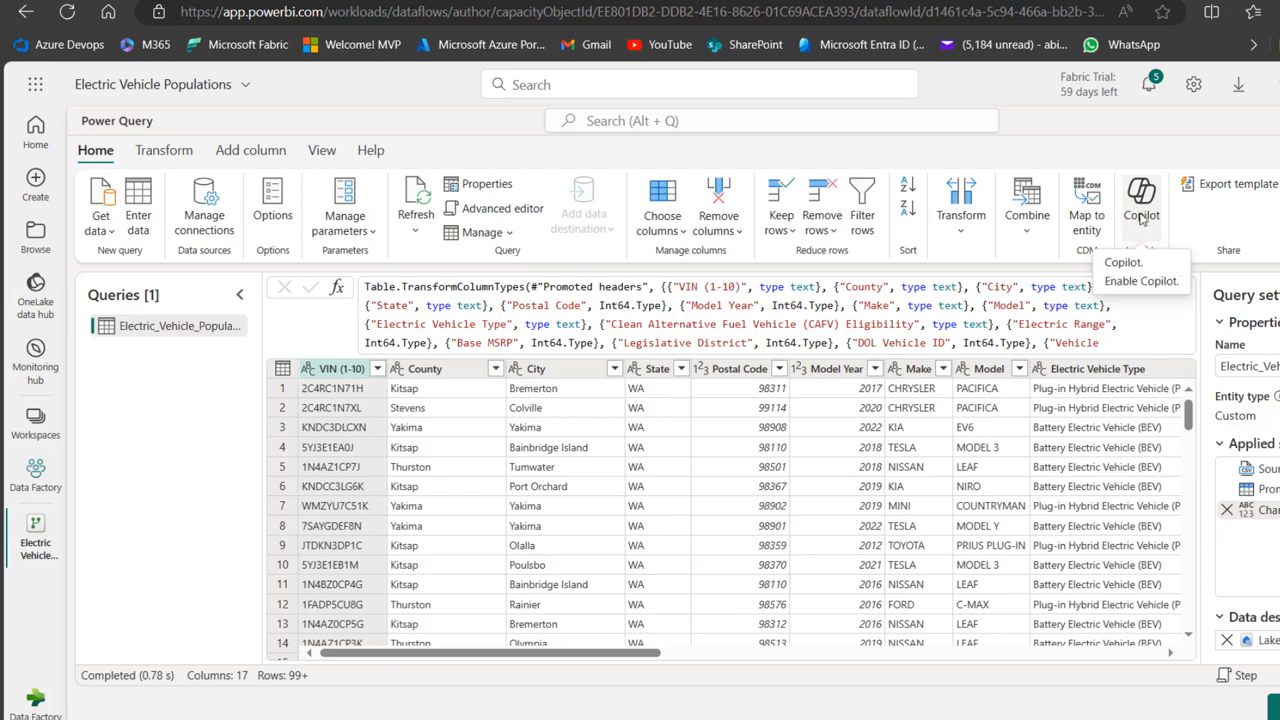
{"action": "left_click", "coordinate": [1142, 280]}
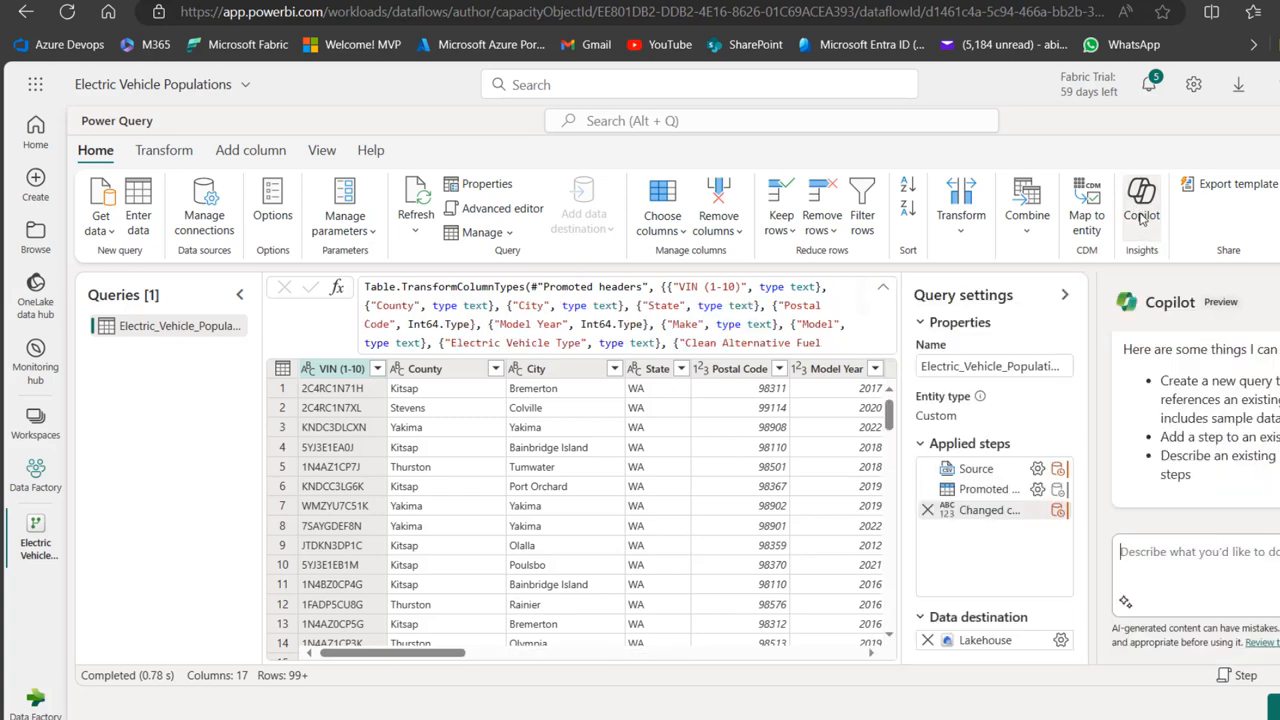
{"action": "mouse_move", "coordinate": [1140, 216]}
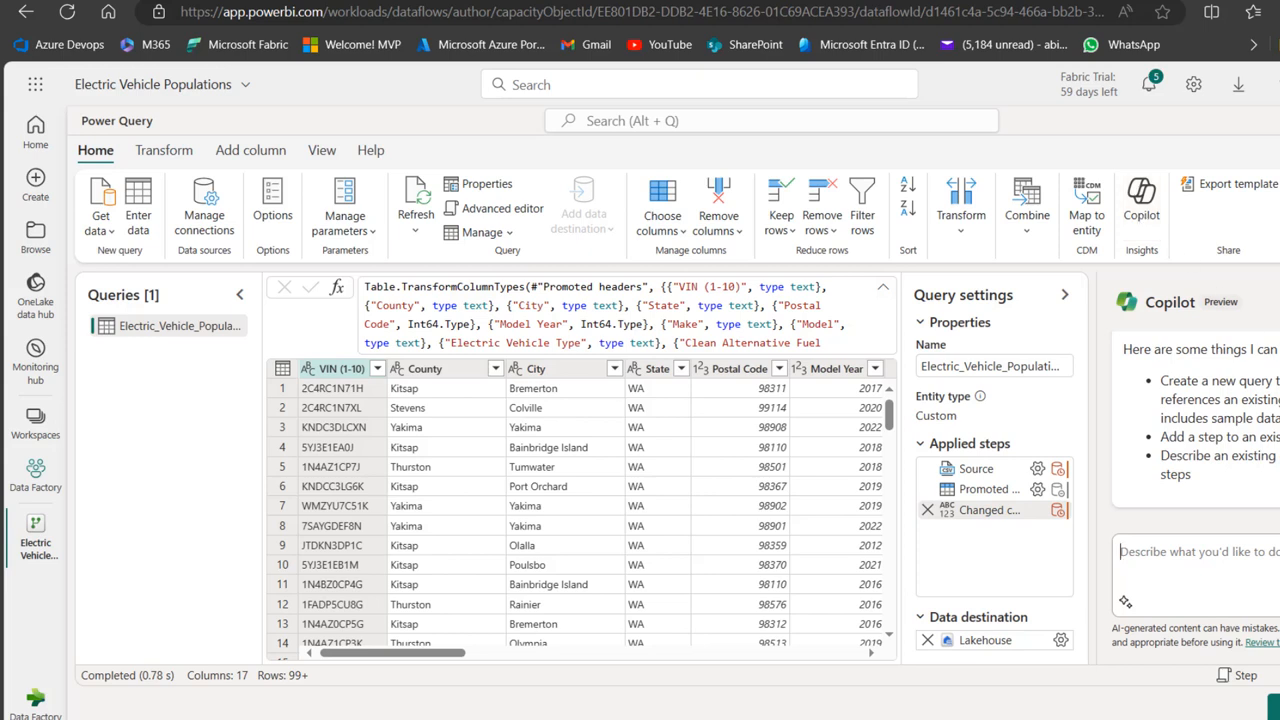